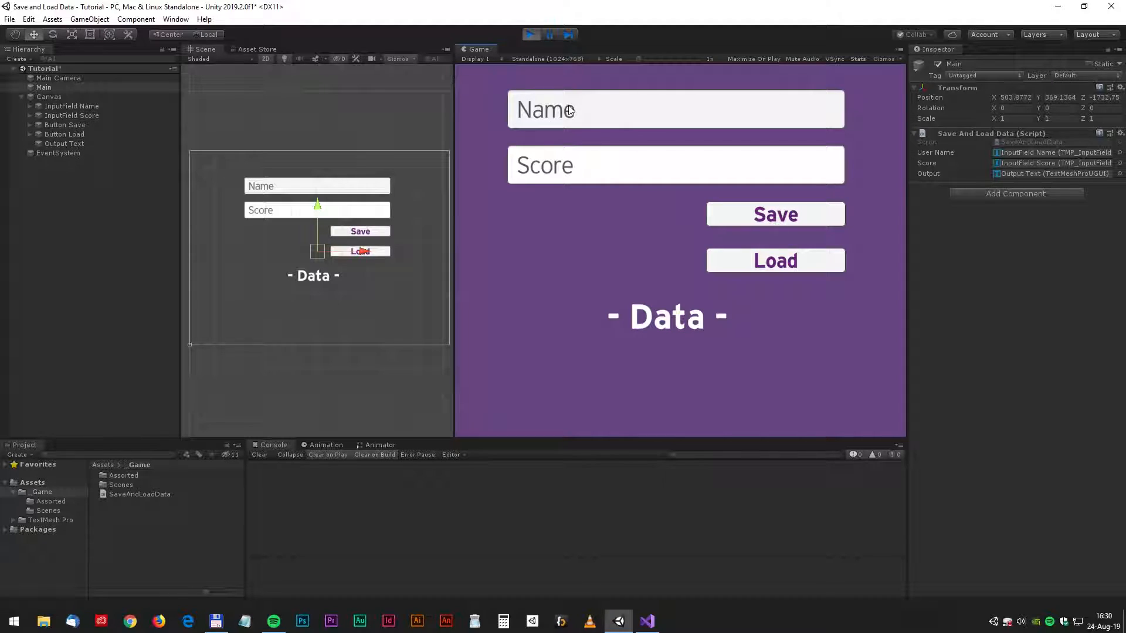
# Enter the name Oxmond and score 2000 in the running demo, then try Load
pyautogui.write('Oxmond')
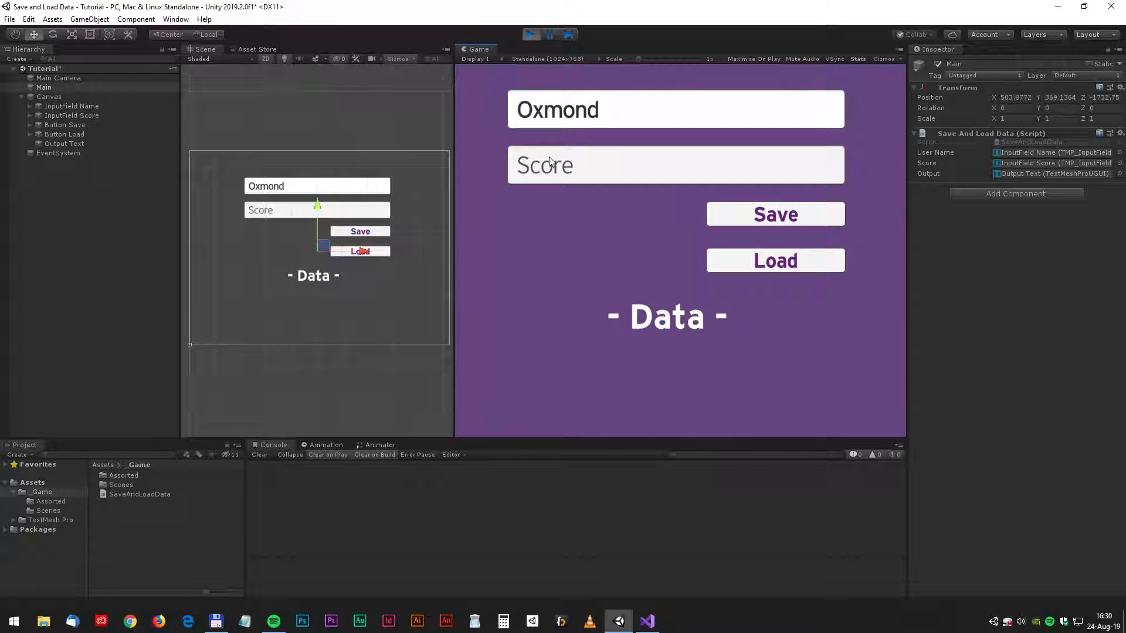
pyautogui.write('2000')
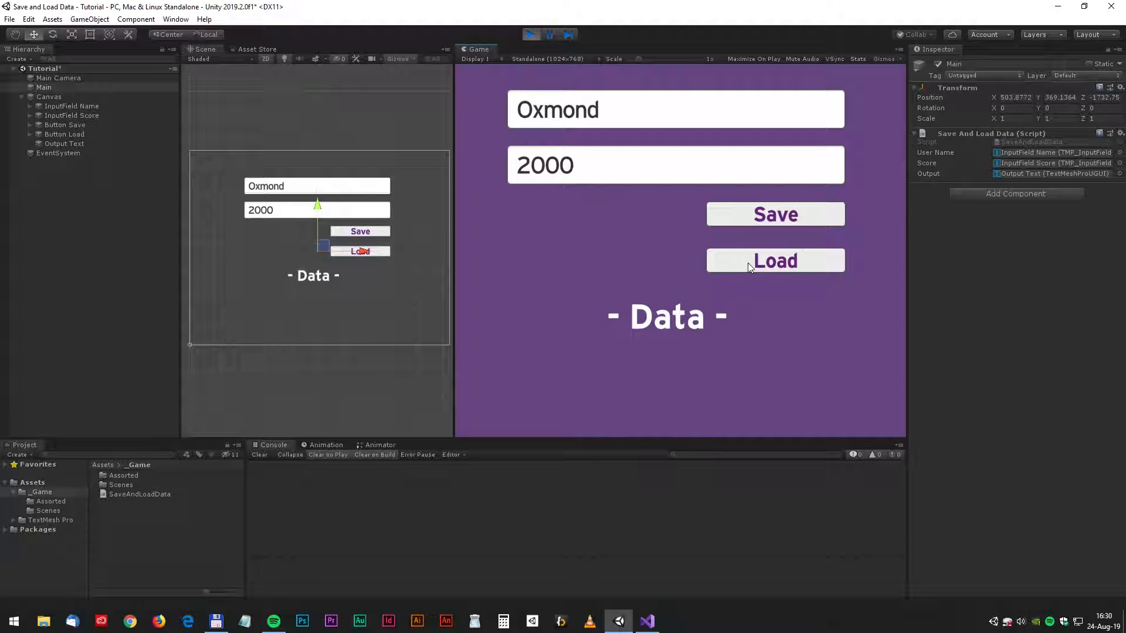
pyautogui.click(534, 34)
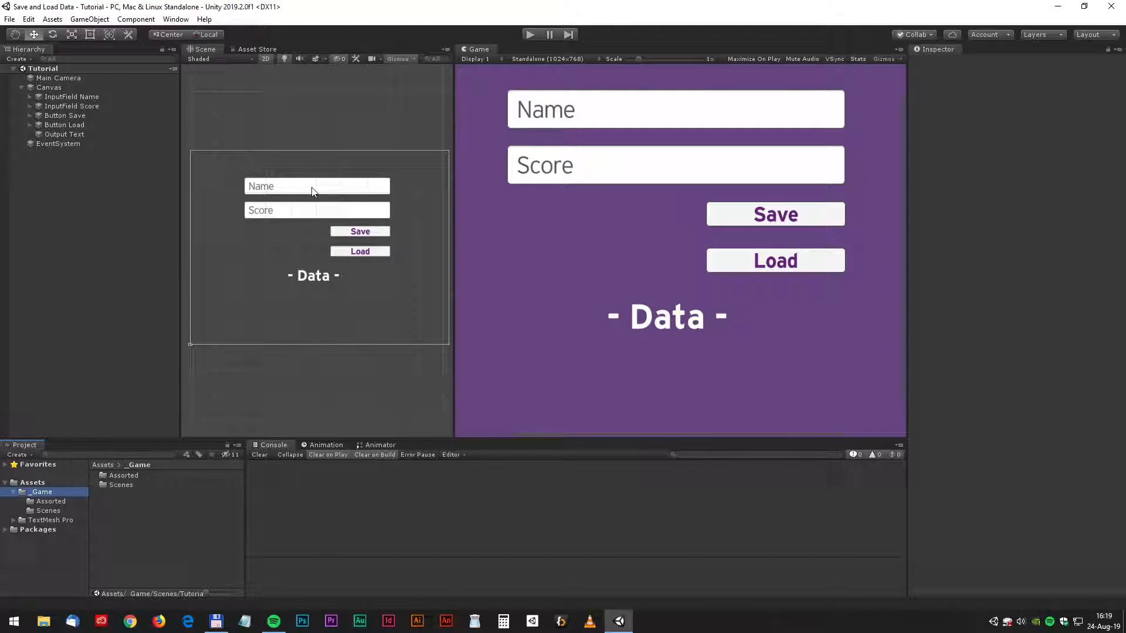
pyautogui.moveTo(657, 170)
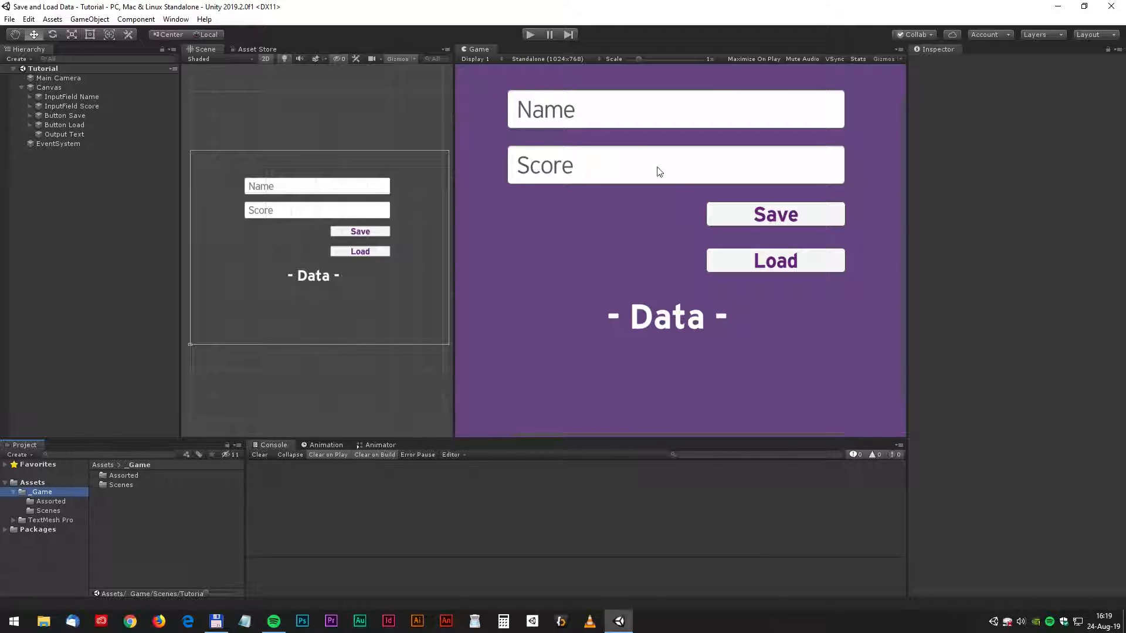
pyautogui.moveTo(833, 261)
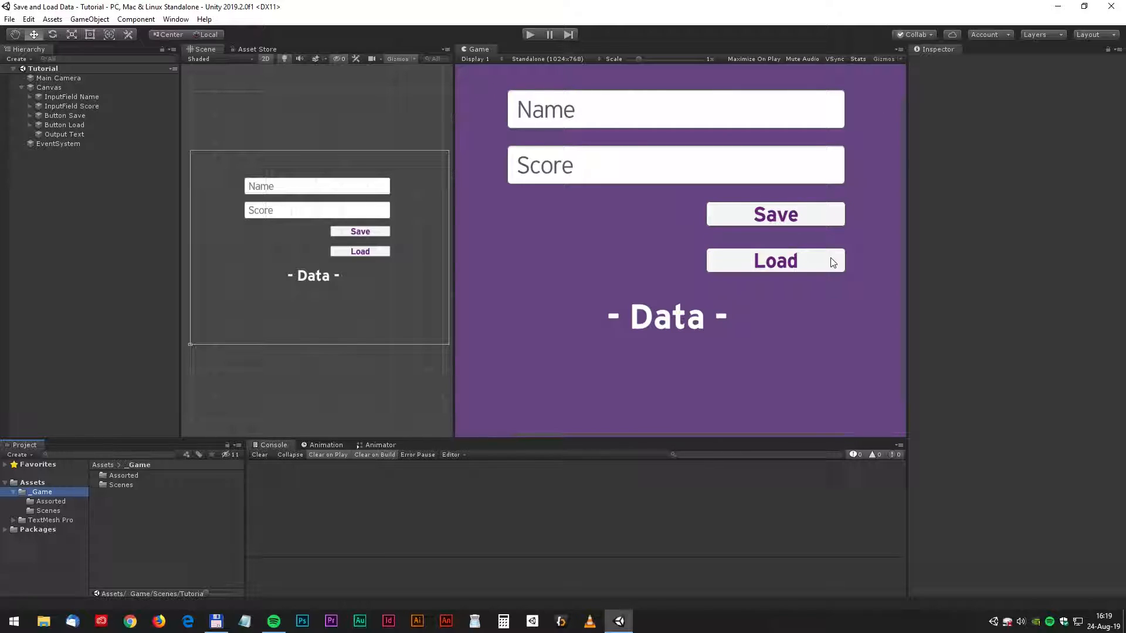
pyautogui.moveTo(658, 336)
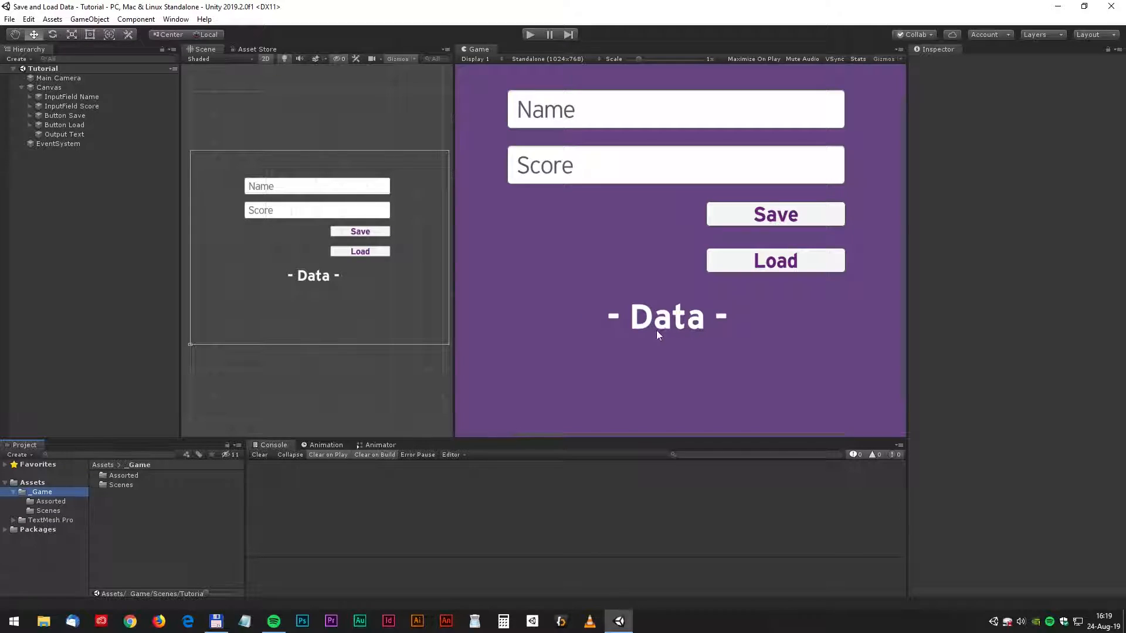
pyautogui.moveTo(590, 332)
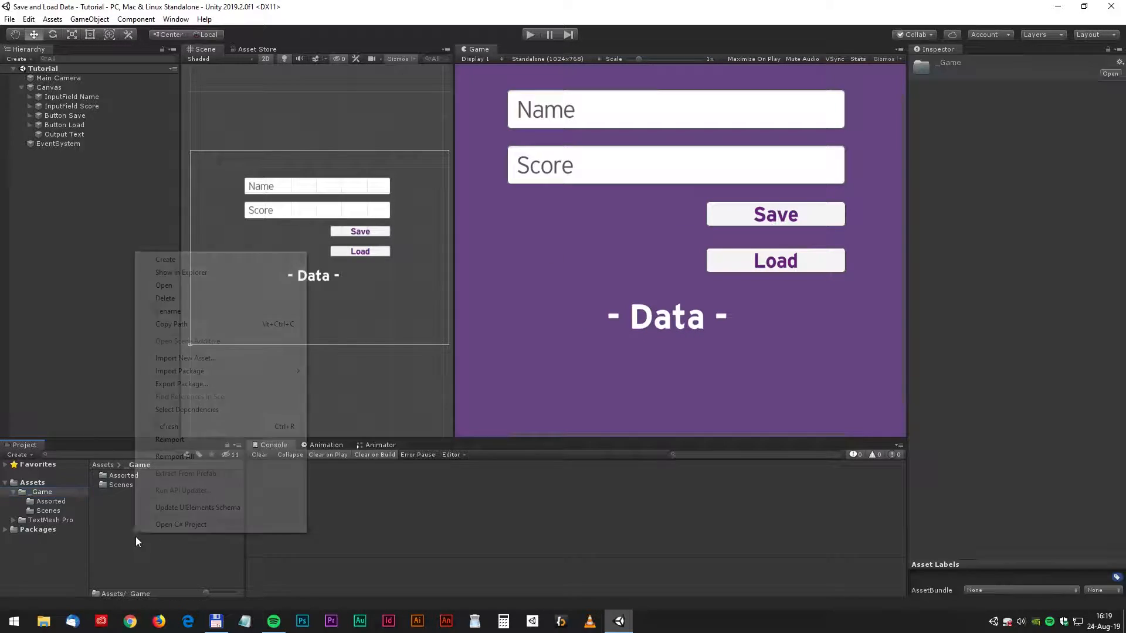
pyautogui.moveTo(165, 259)
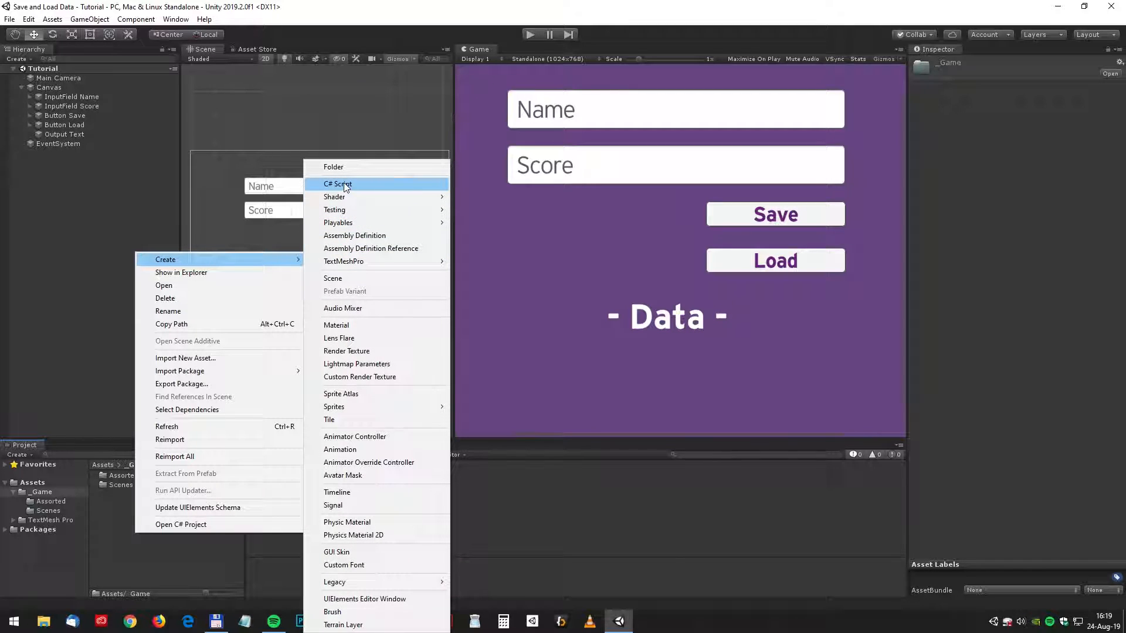
# Create the SaveAndLoadData C# script in the _Game folder
pyautogui.click(338, 184)
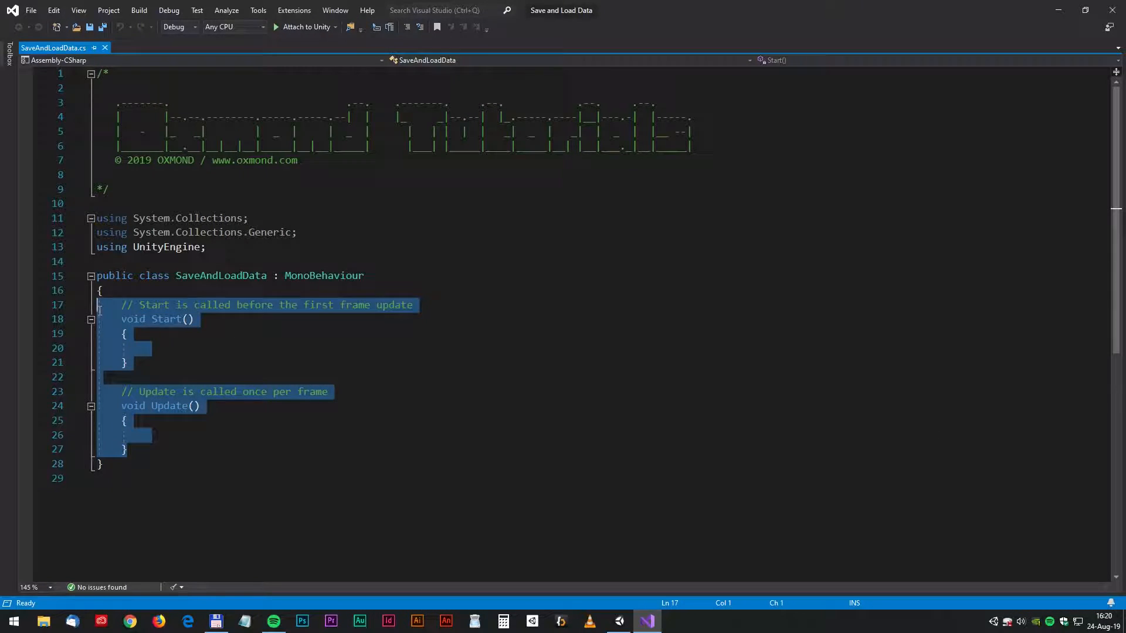
# Delete Start and Update and declare an empty public SaveData() method
pyautogui.press('Delete')
pyautogui.write('using TMPro;')
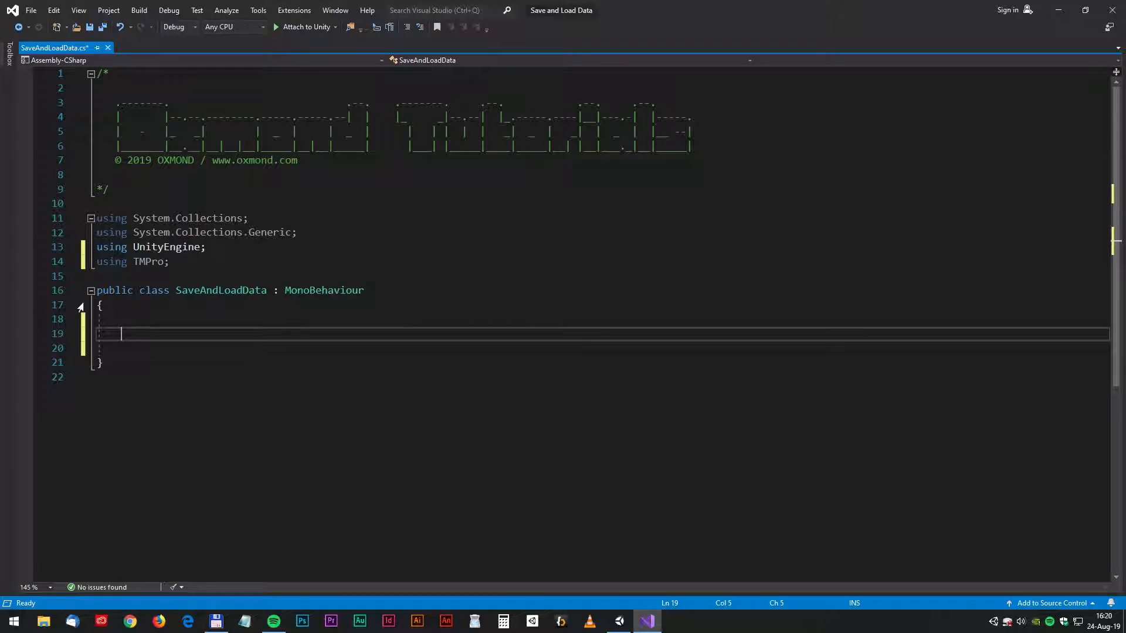
pyautogui.write('p')
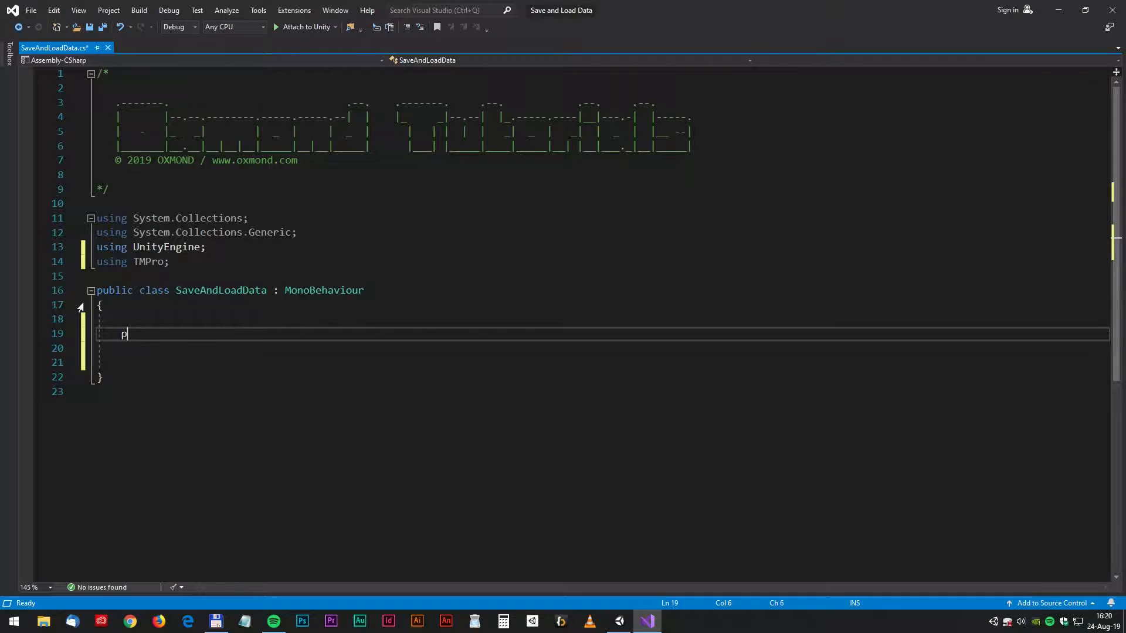
pyautogui.write('ublic void S')
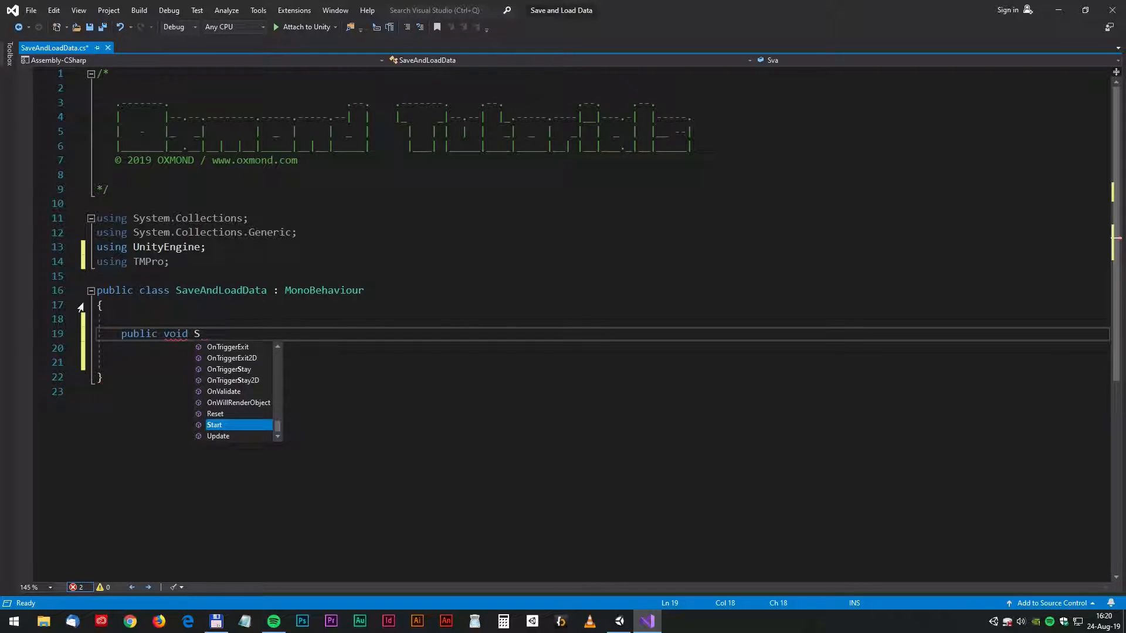
pyautogui.write('aveDa')
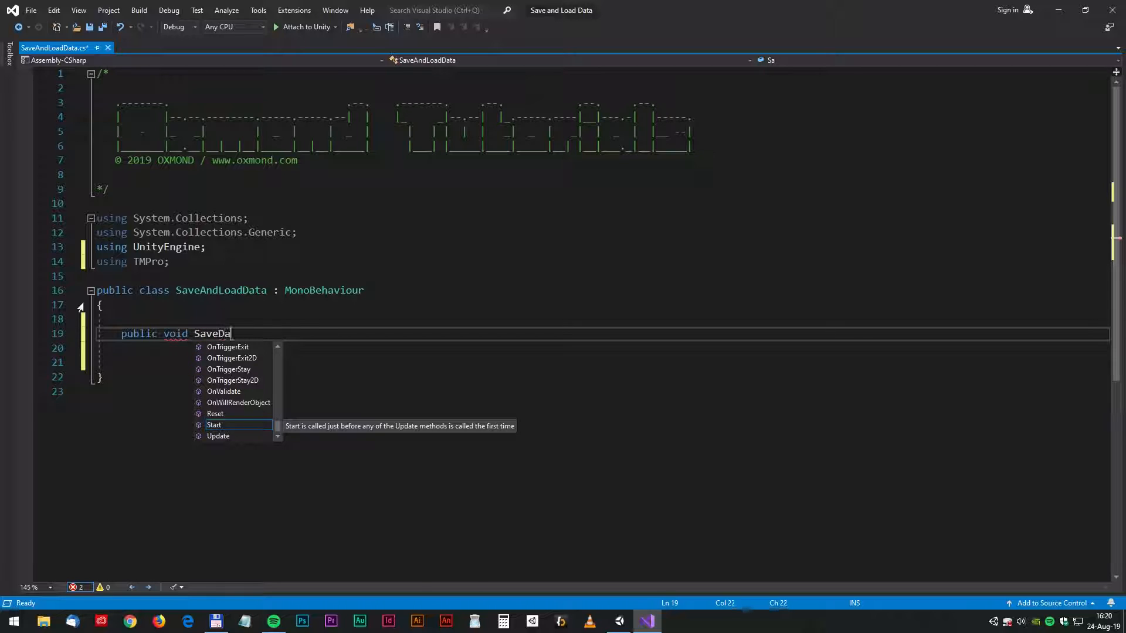
pyautogui.write('ta() {')
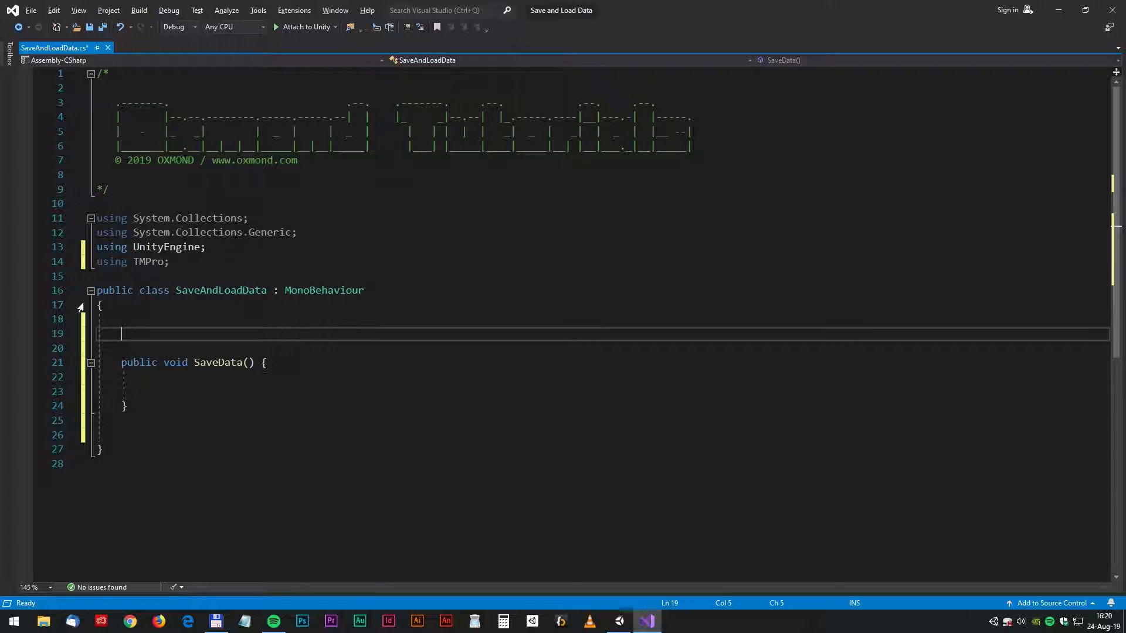
# Declare a public TMP_InputField field named userName
pyautogui.write('public')
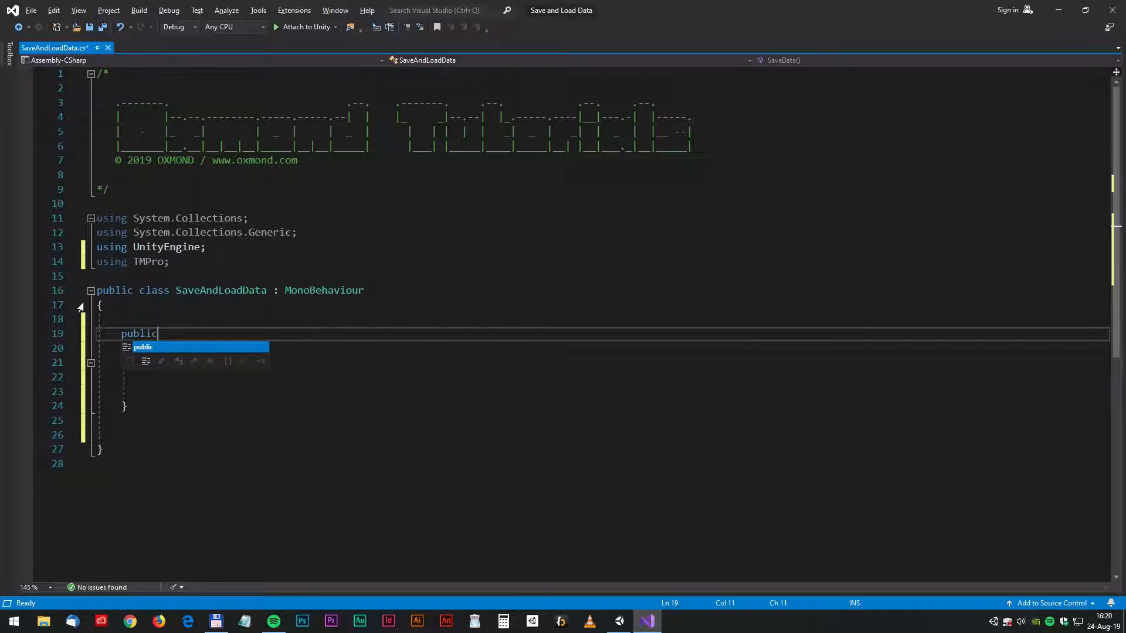
pyautogui.write('tmp')
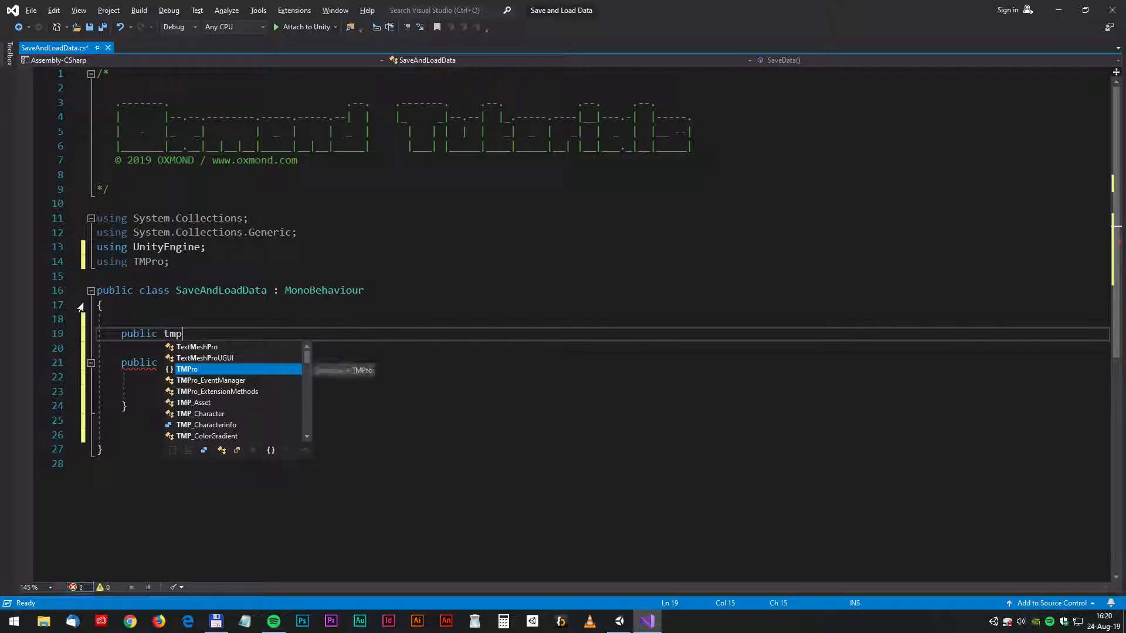
pyautogui.write('_in')
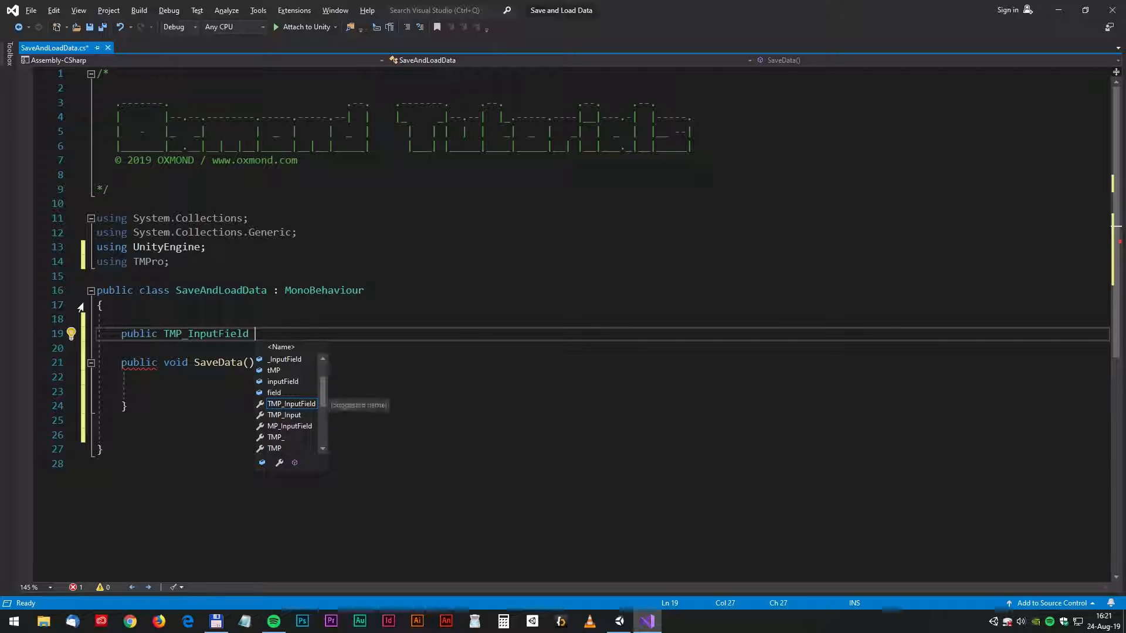
pyautogui.write('userName;')
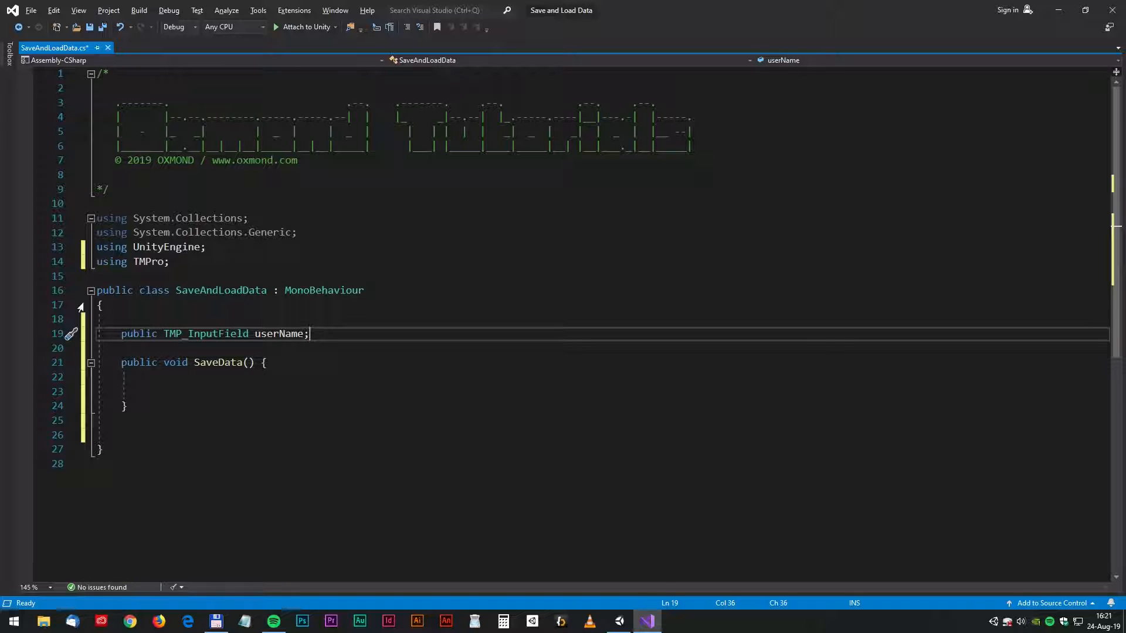
# Write PlayerPrefs.SetString("playerName", userName.text) inside SaveData
pyautogui.write('Pl')
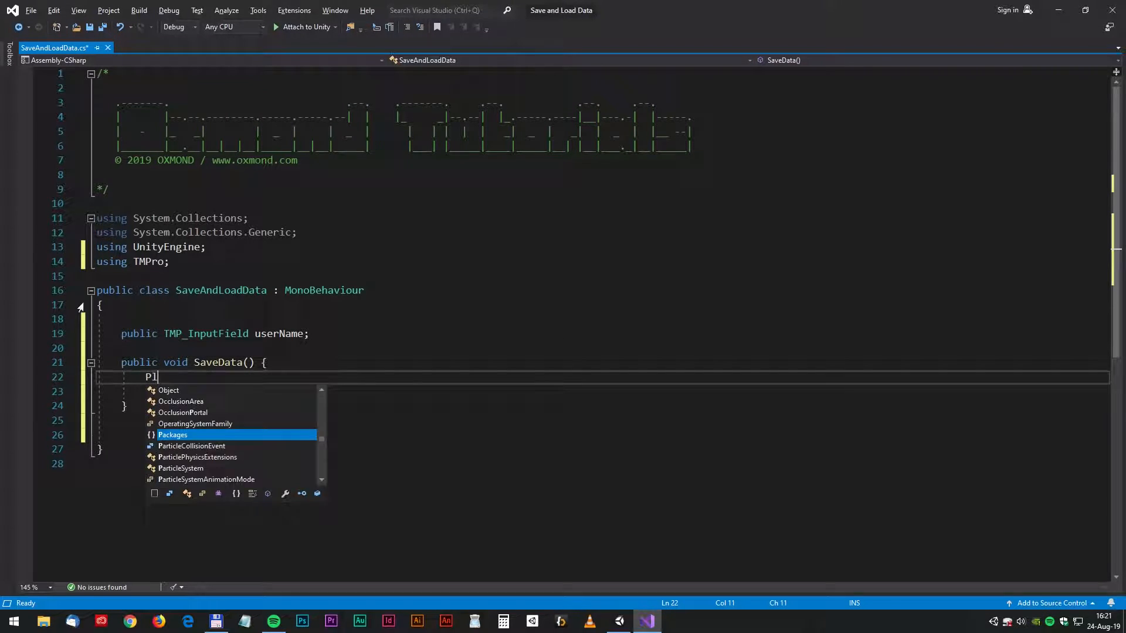
pyautogui.write('ayerPrefs')
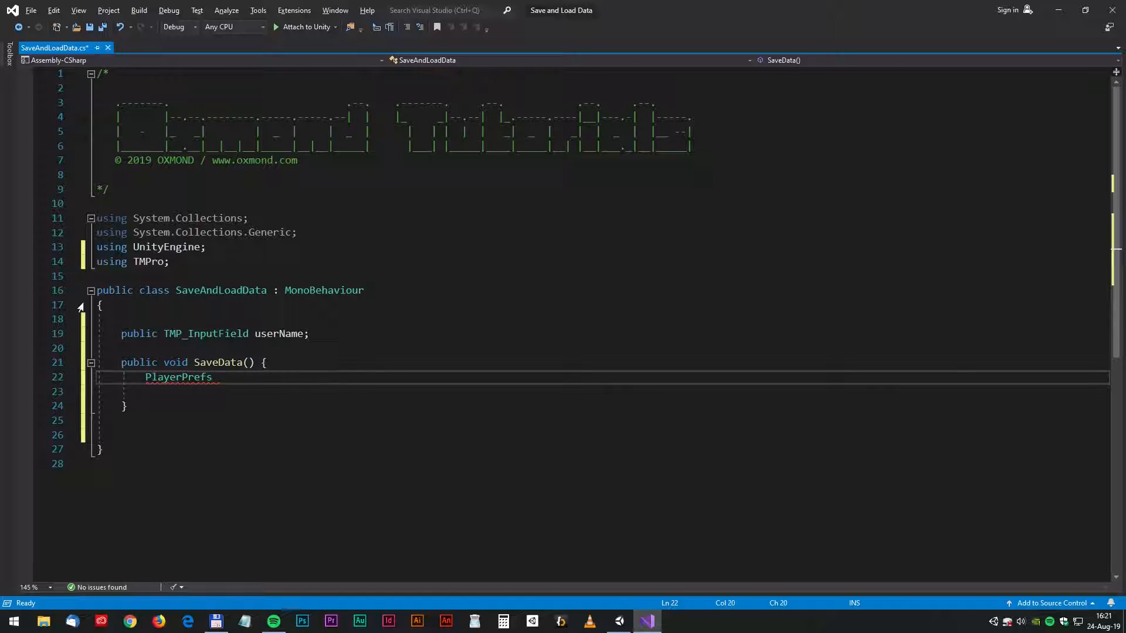
pyautogui.write('.set')
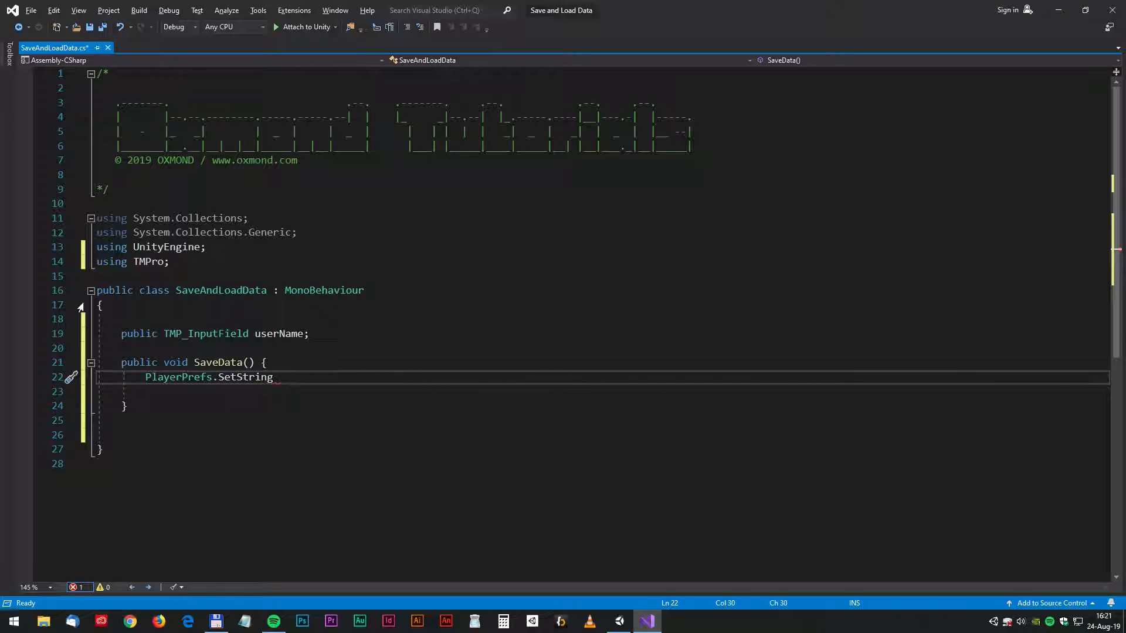
pyautogui.write('();')
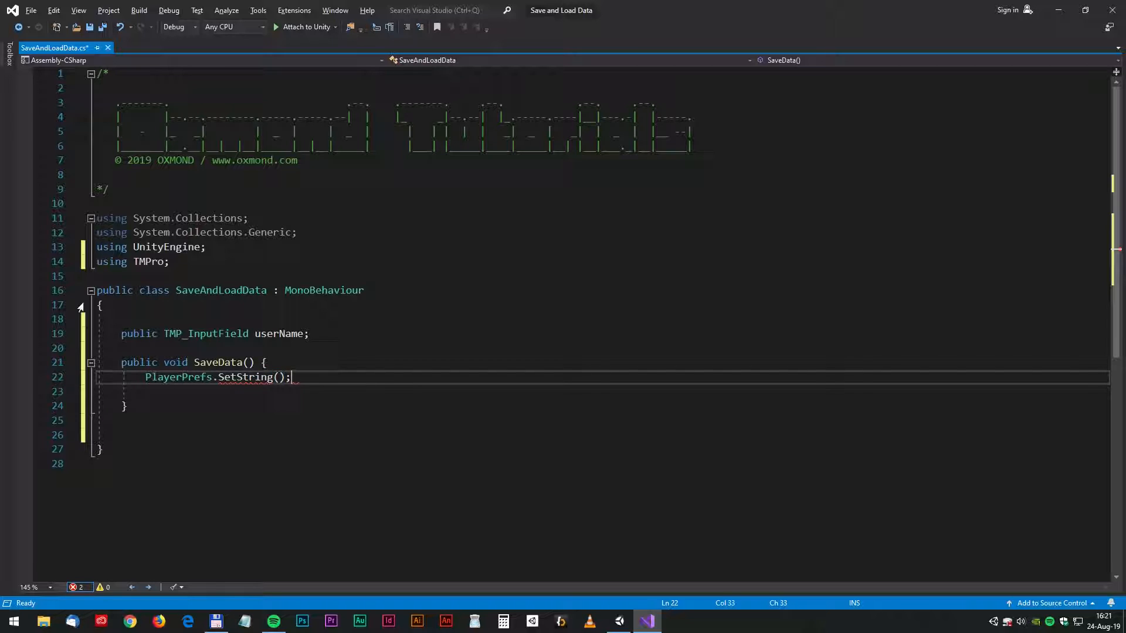
pyautogui.write('""')
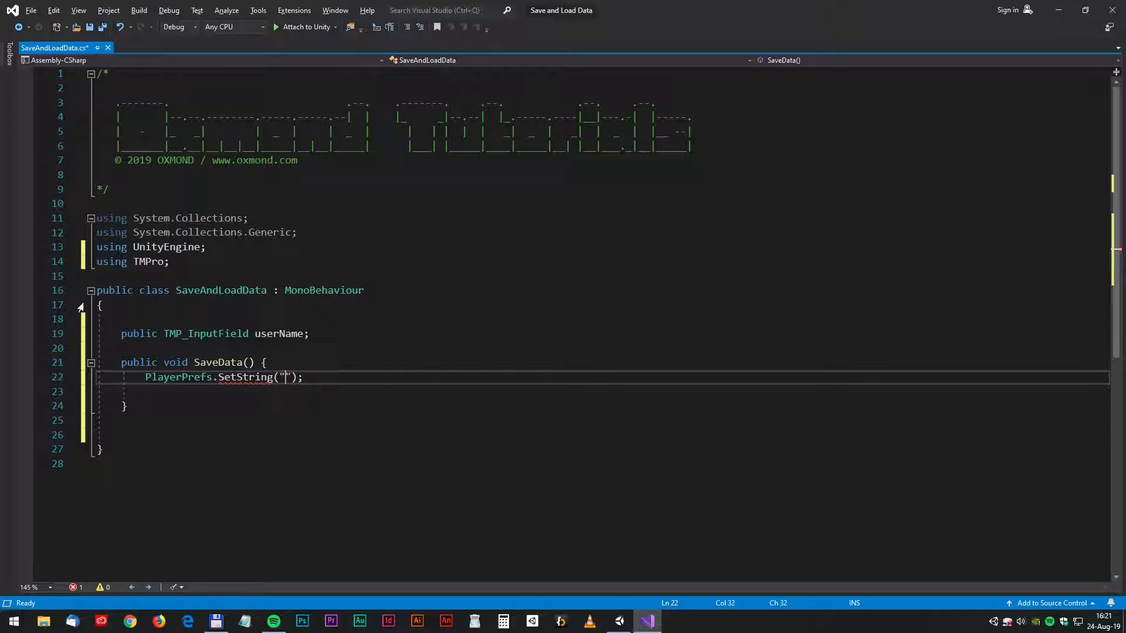
pyautogui.write('p')
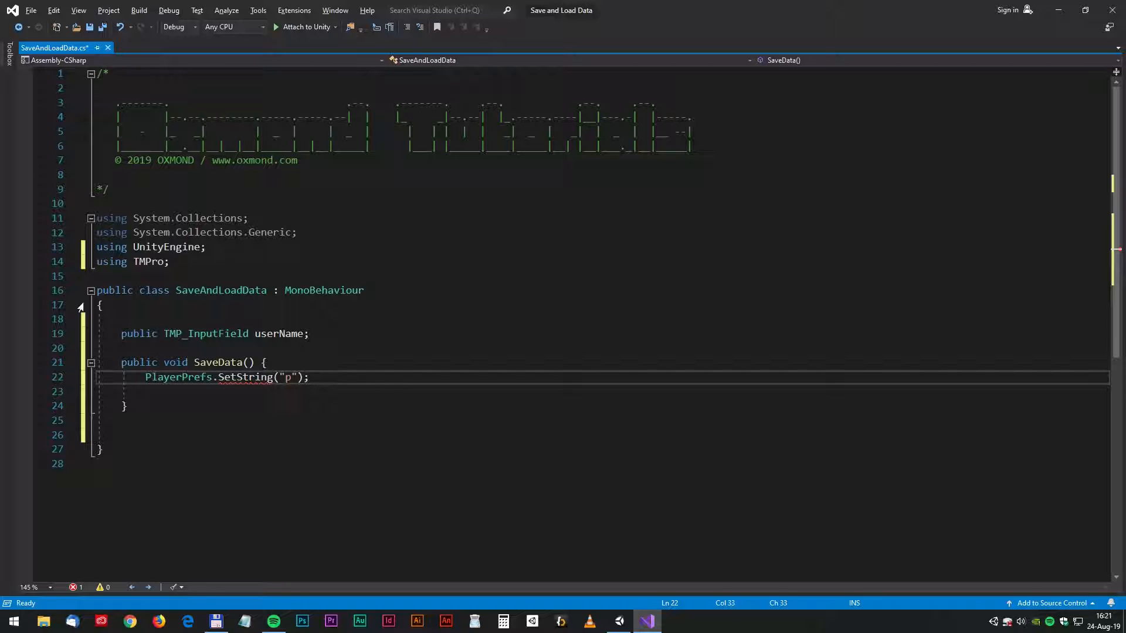
pyautogui.write('layer')
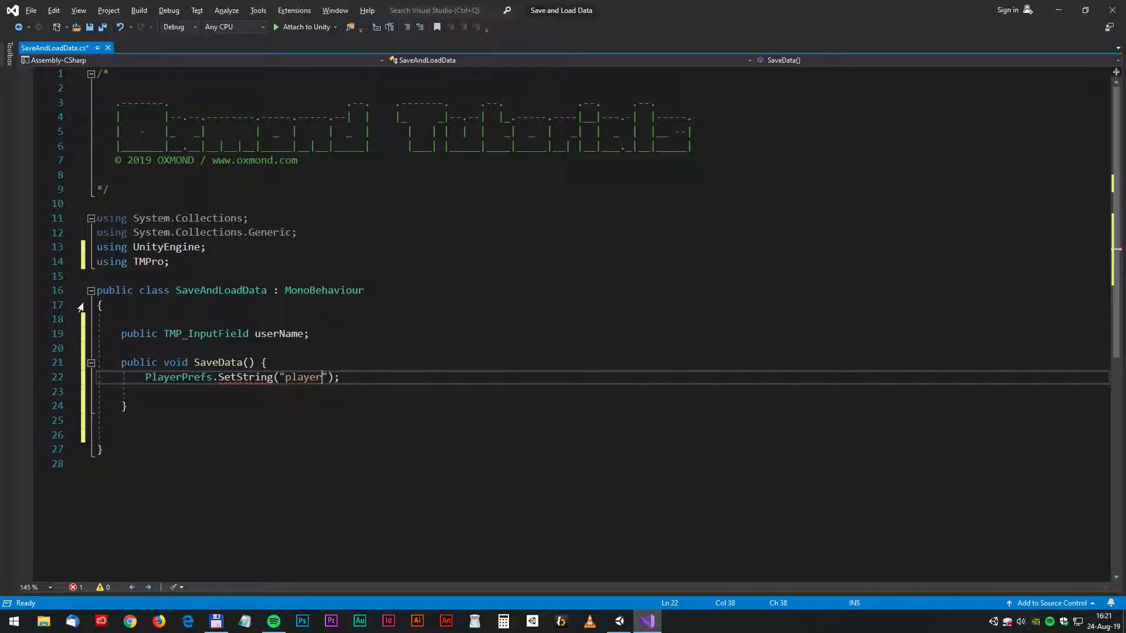
pyautogui.write('N')
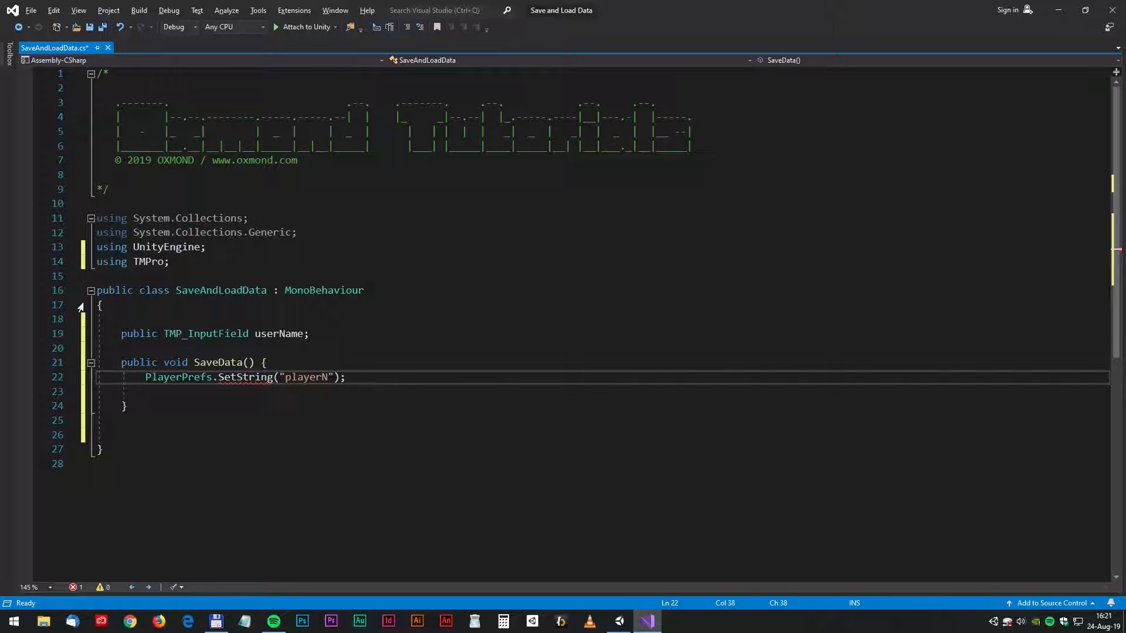
pyautogui.write('ame')
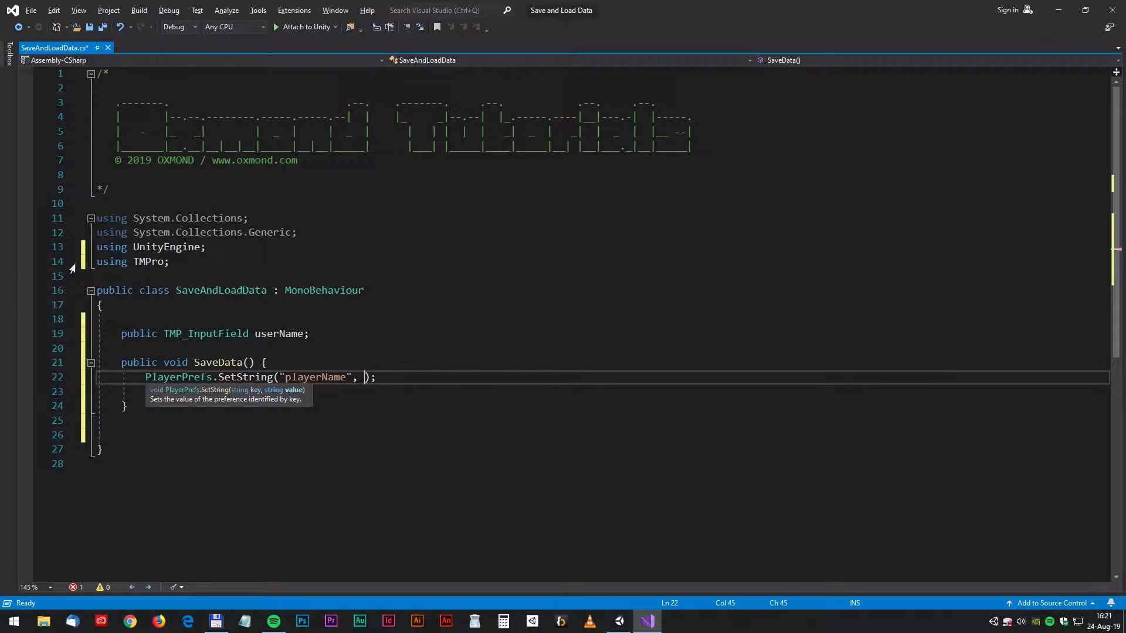
pyautogui.doubleClick(278, 334)
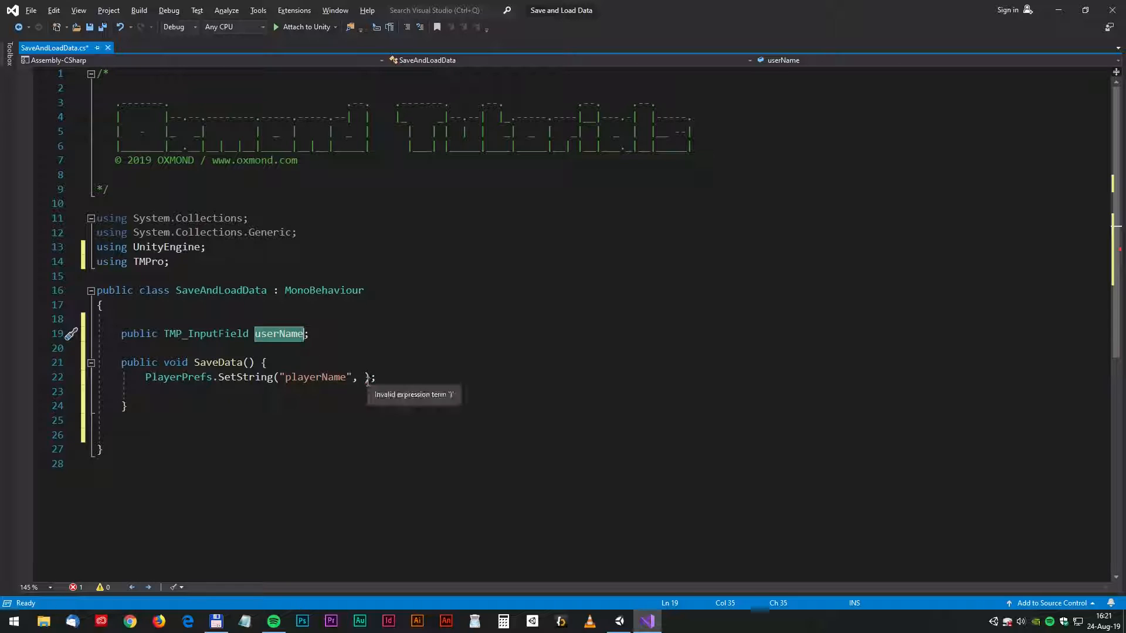
pyautogui.write('userName.text')
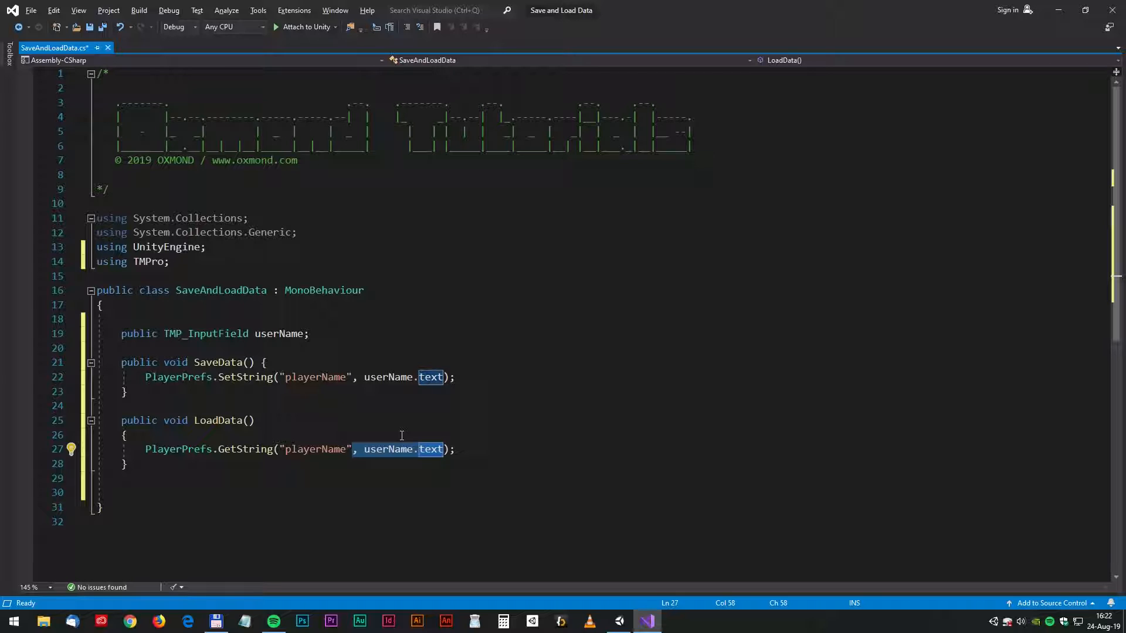
# Reduce LoadData's GetString to the playerName key and wrap it in print()
pyautogui.press('Delete')
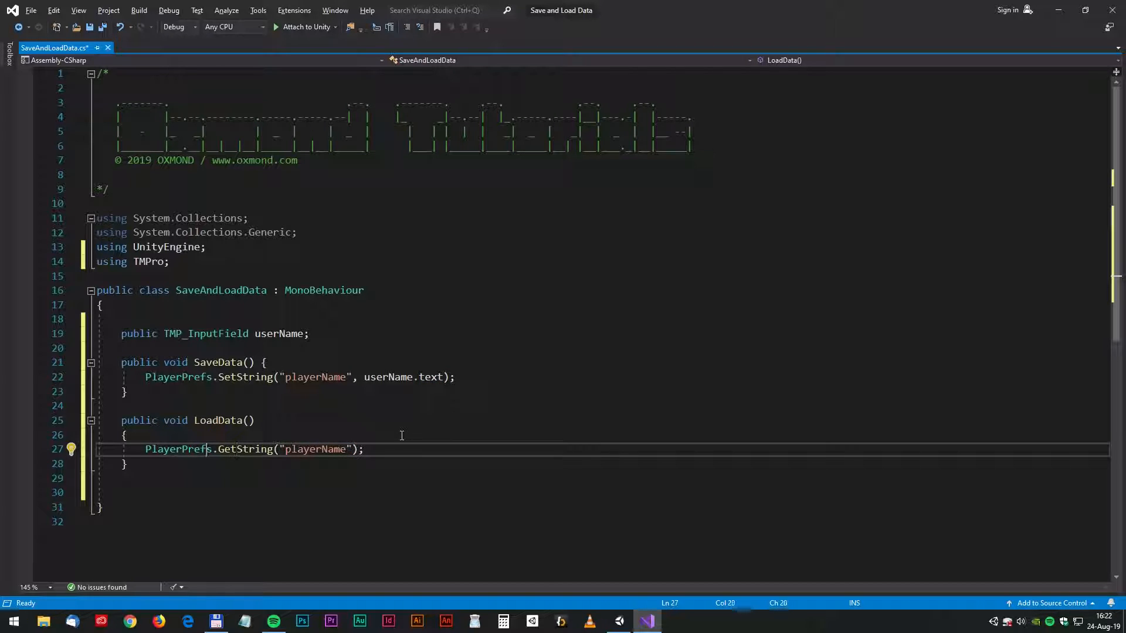
pyautogui.doubleClick(177, 449)
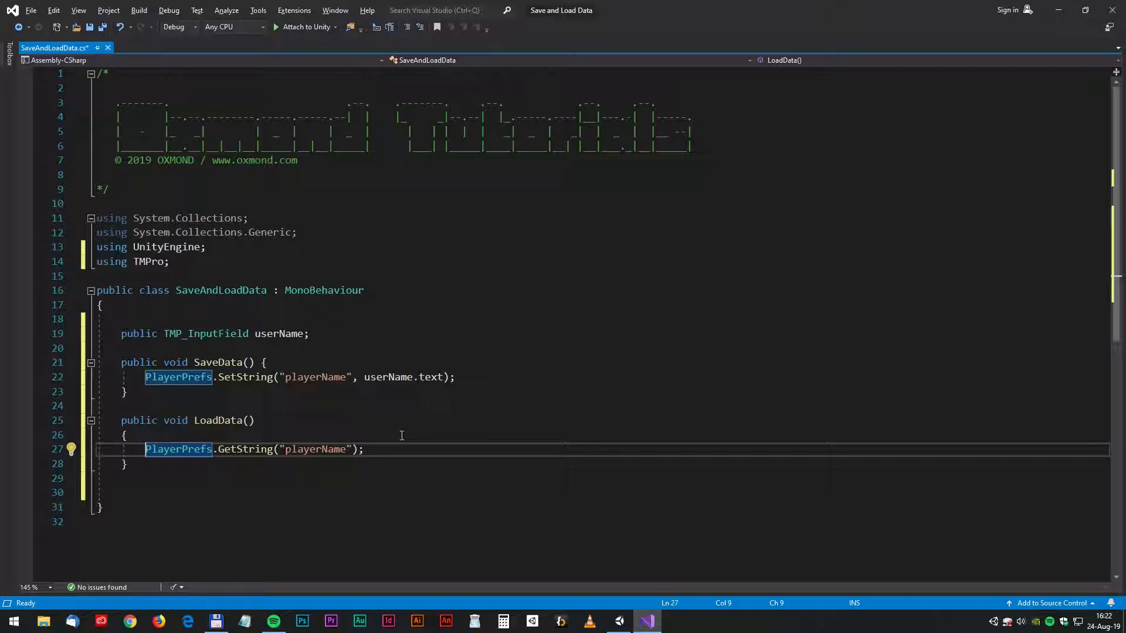
pyautogui.write('print(')
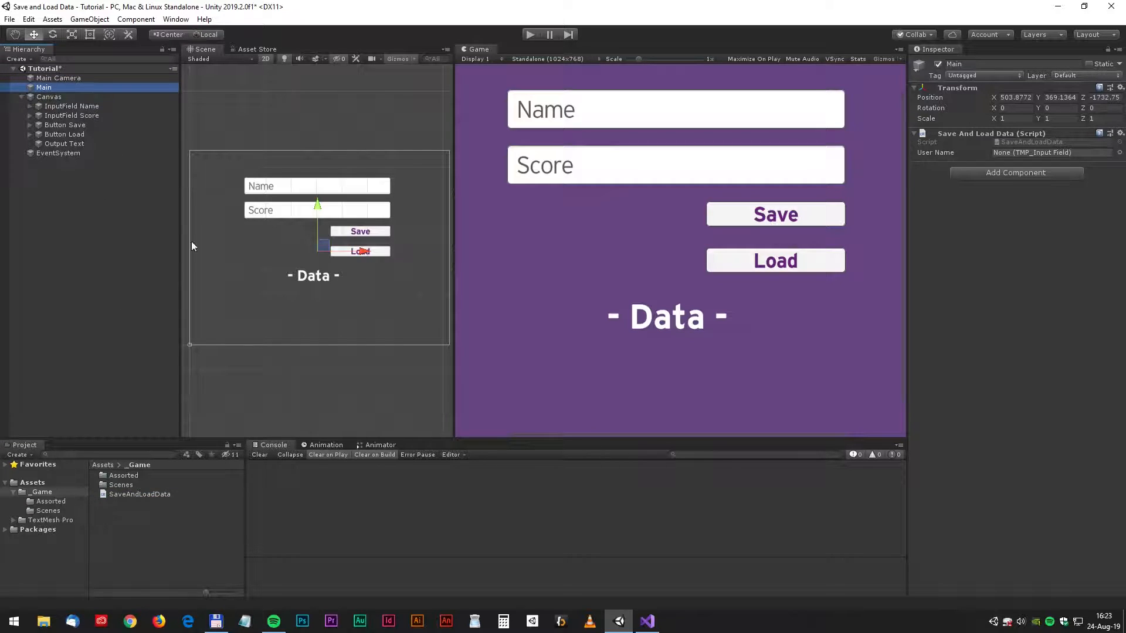
pyautogui.moveTo(168, 146)
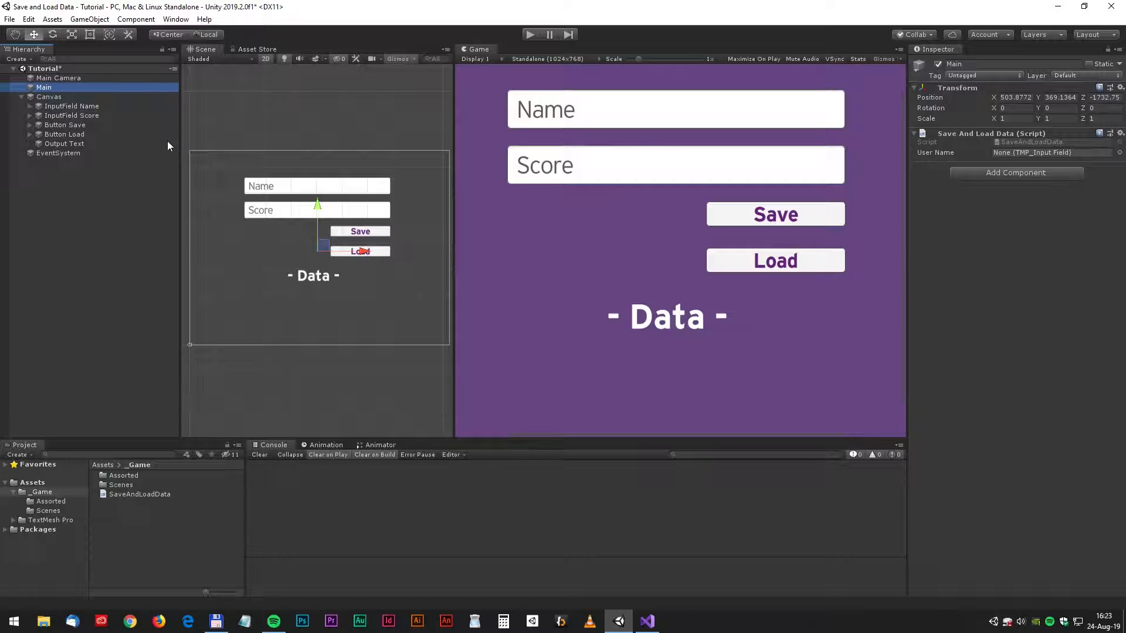
# Assign the Name input field to the User Name slot on Main's script
pyautogui.click(1052, 153)
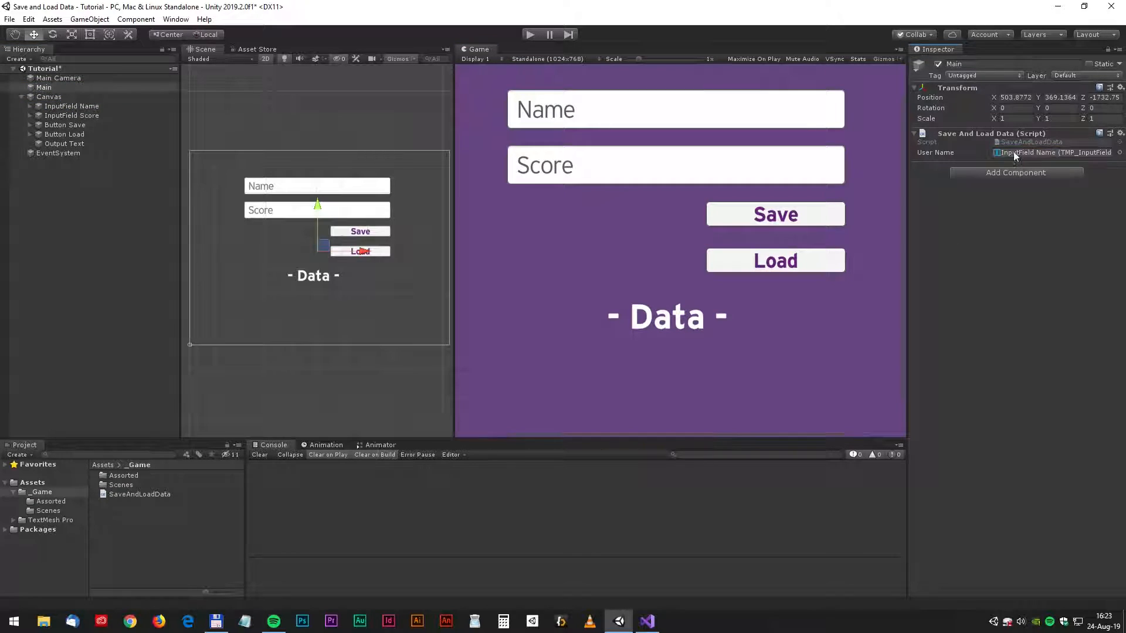
pyautogui.click(65, 125)
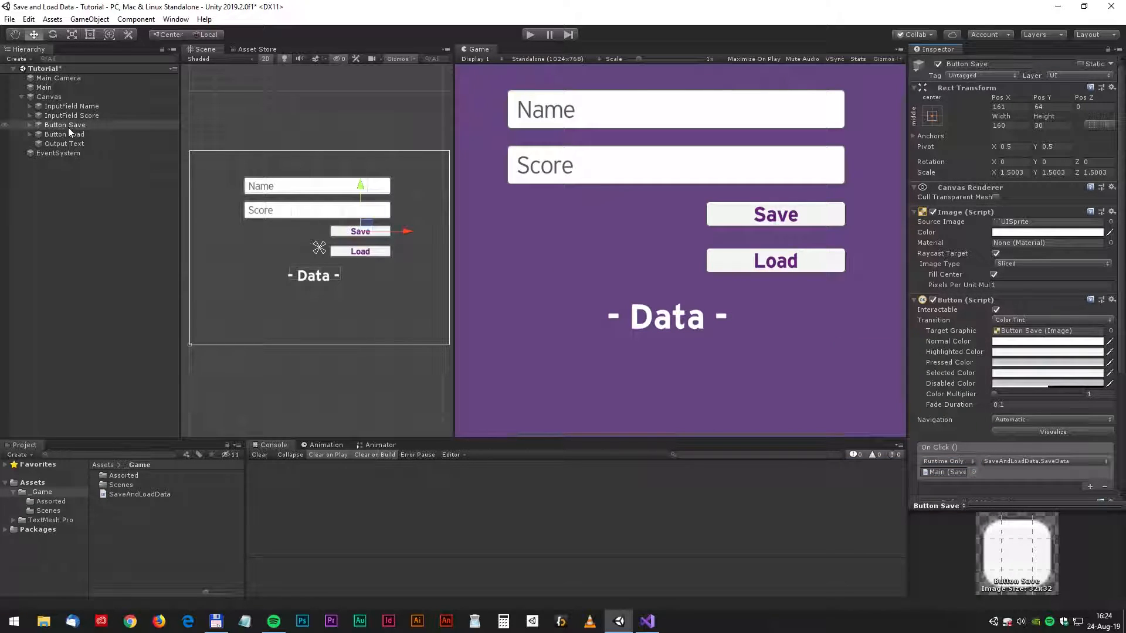
# Set the Load button's On Click to call SaveAndLoadData.LoadData on Main
pyautogui.click(44, 87)
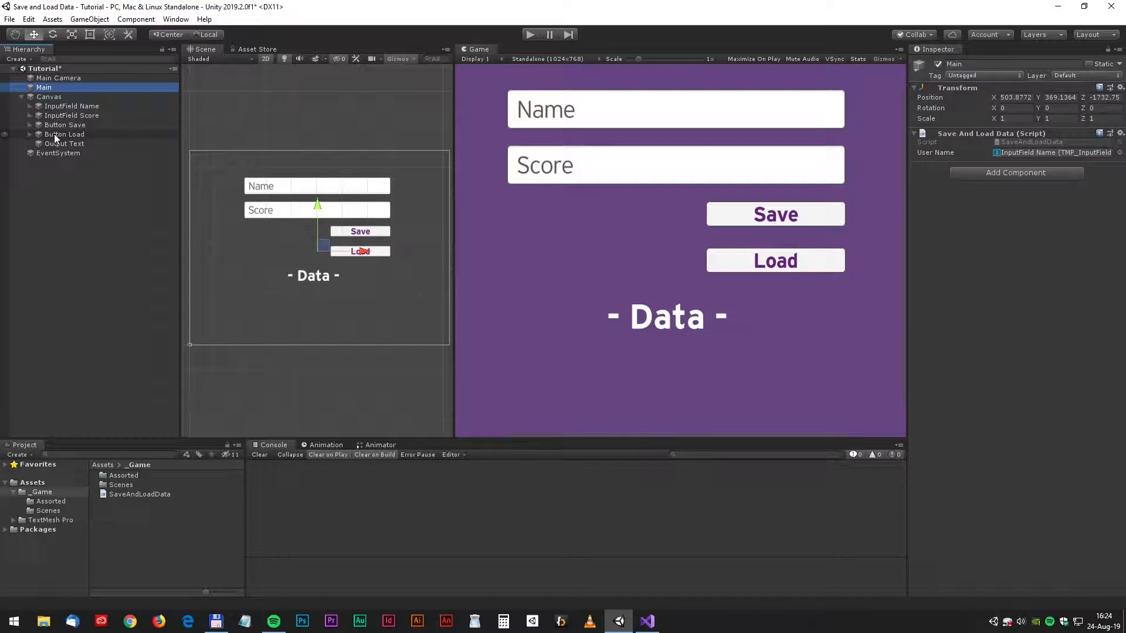
pyautogui.click(64, 134)
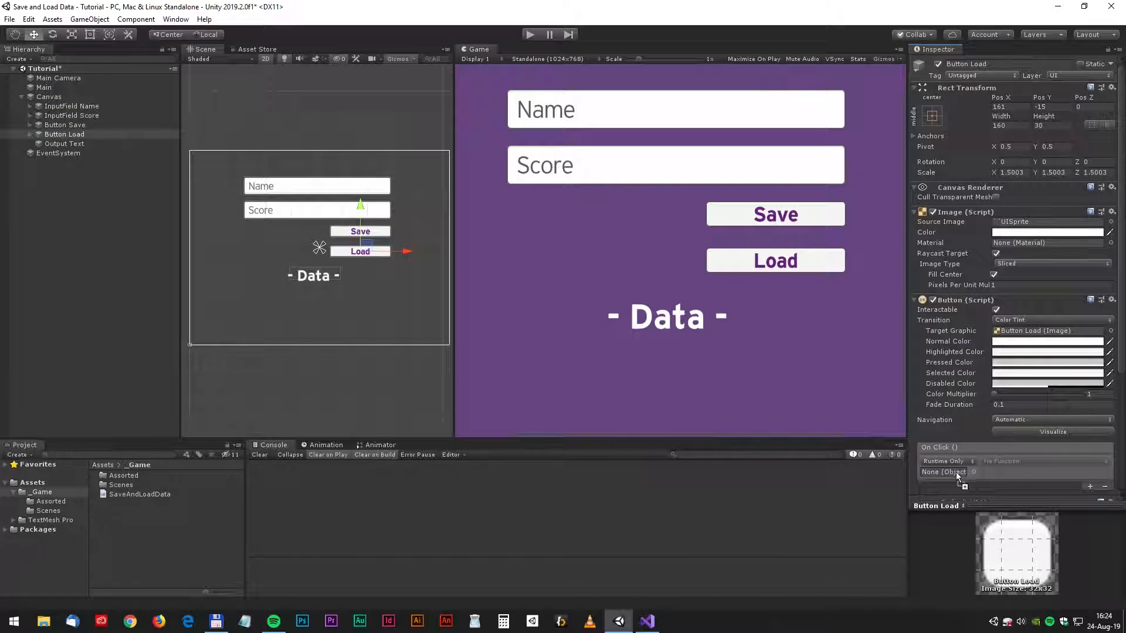
pyautogui.click(958, 472)
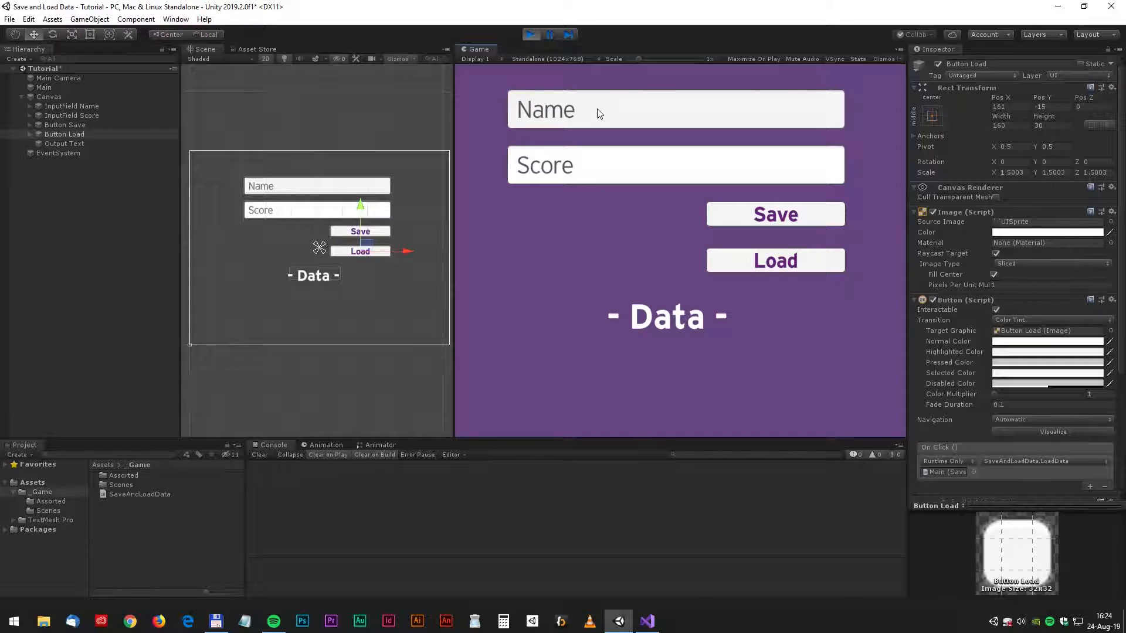
# Enter Oxmond in Play mode, save and load it, then stop the game
pyautogui.write('Oxmond')
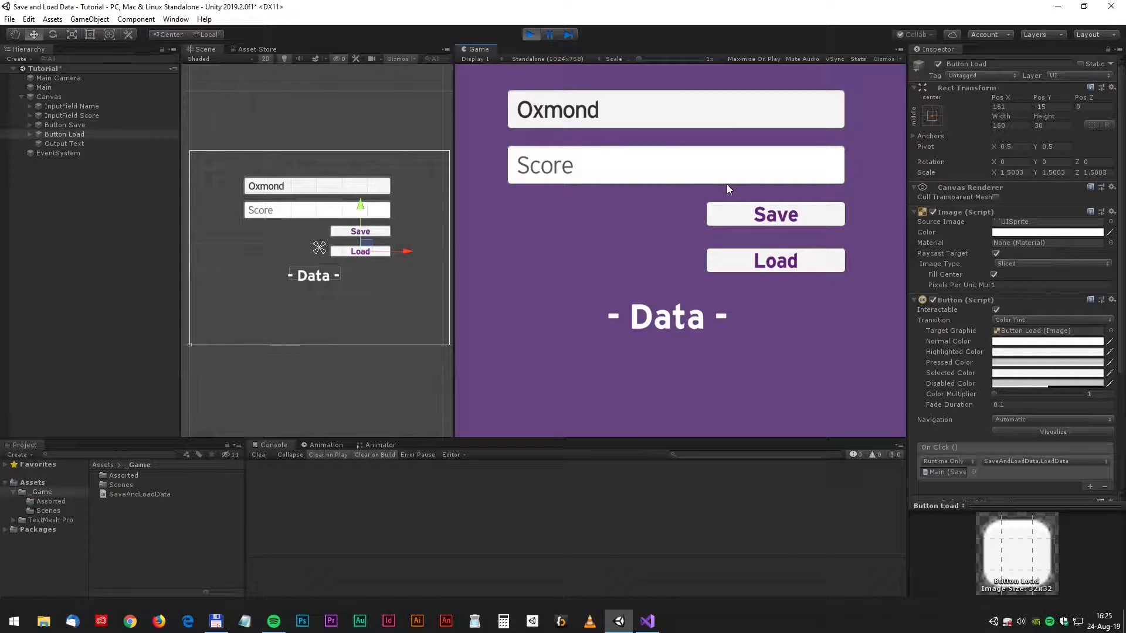
pyautogui.moveTo(776, 267)
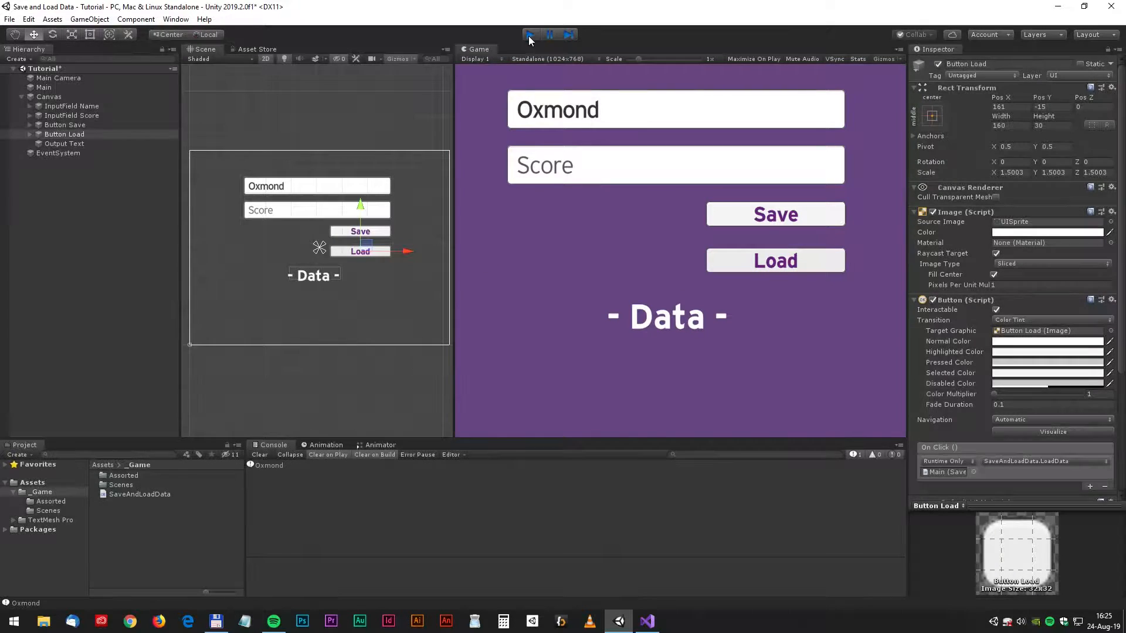
pyautogui.click(646, 621)
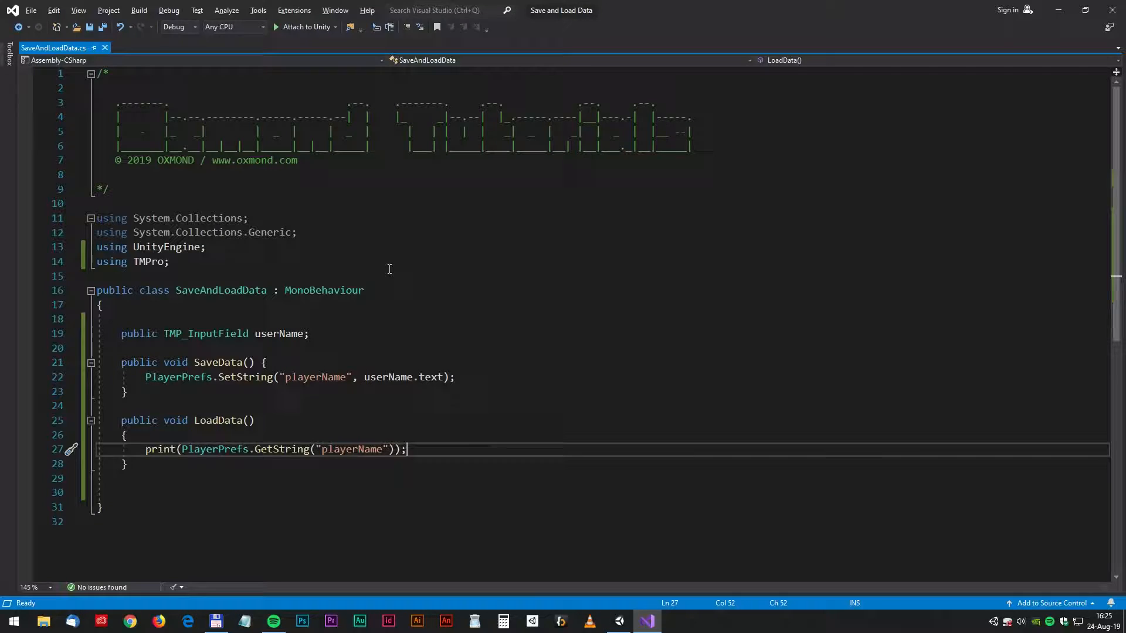
# Declare a score TMP_InputField and a TMP_Text field named output
pyautogui.click(309, 334)
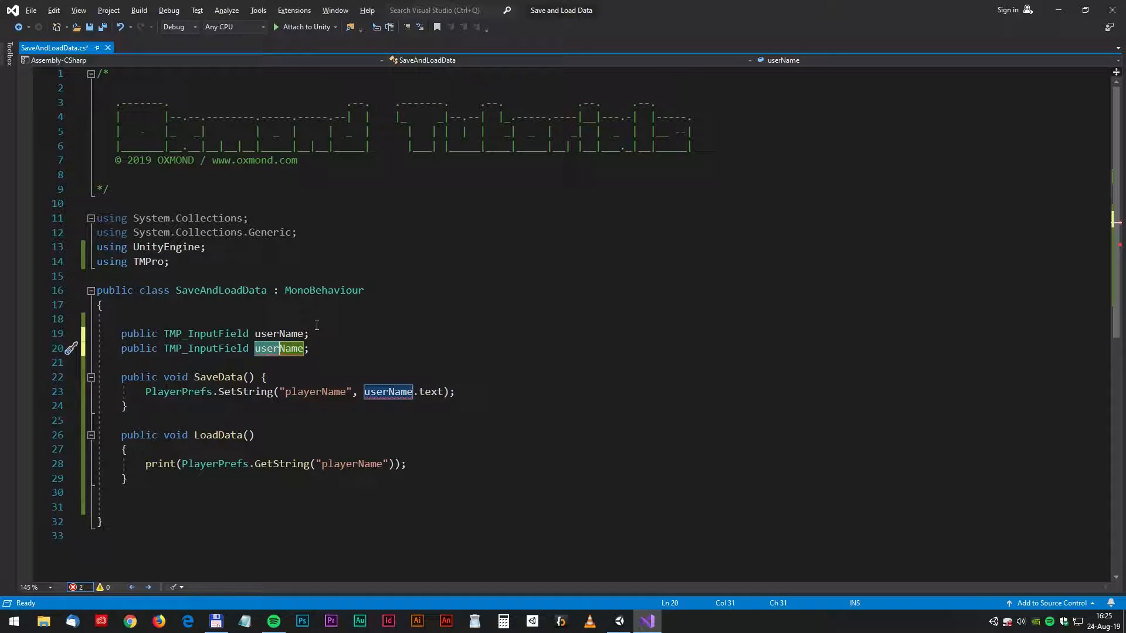
pyautogui.write('sco')
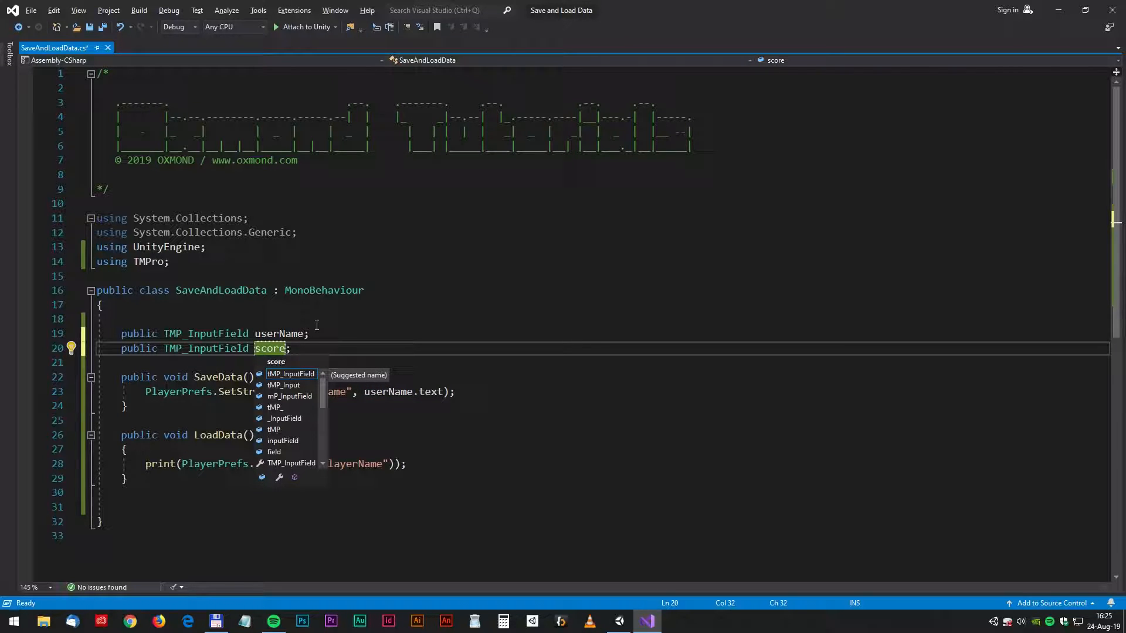
pyautogui.press('Escape')
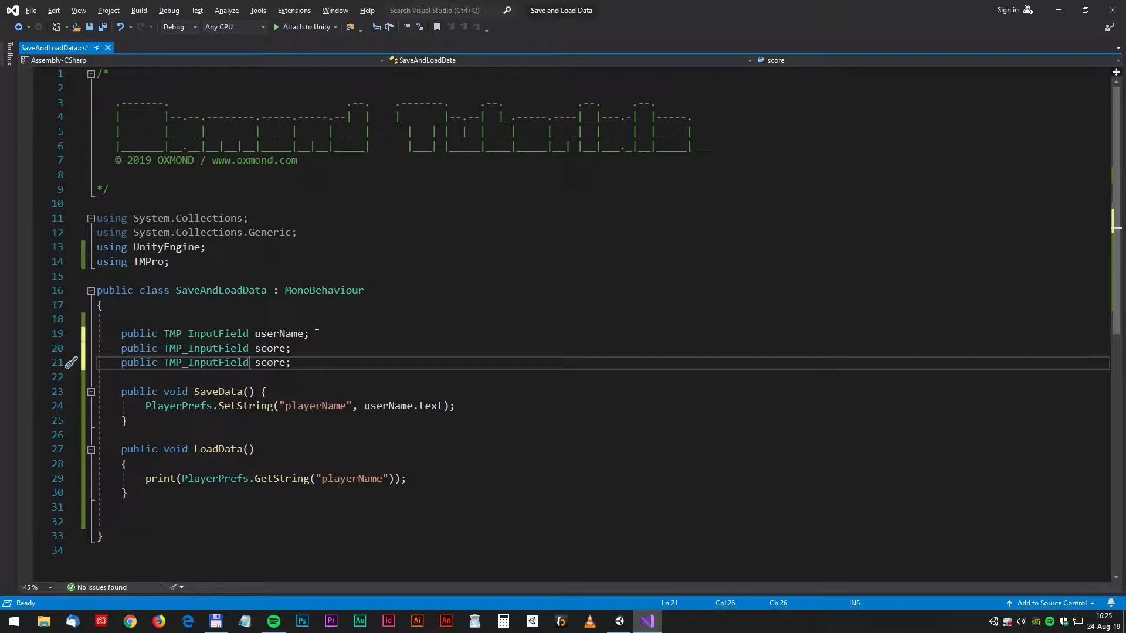
pyautogui.doubleClick(205, 363)
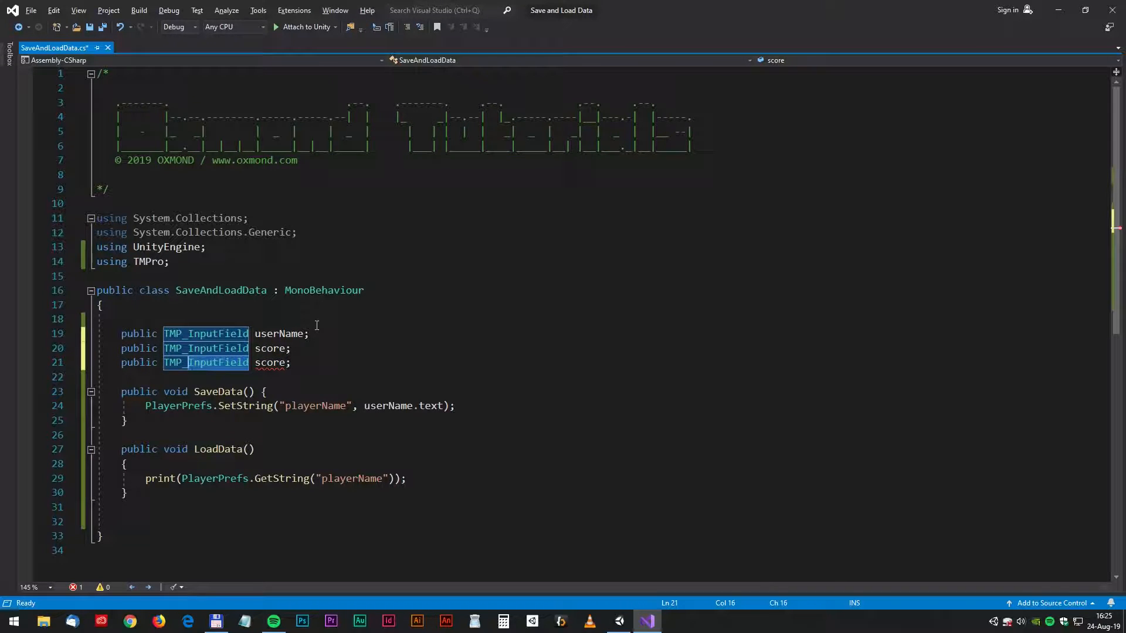
pyautogui.write('TMP_Text')
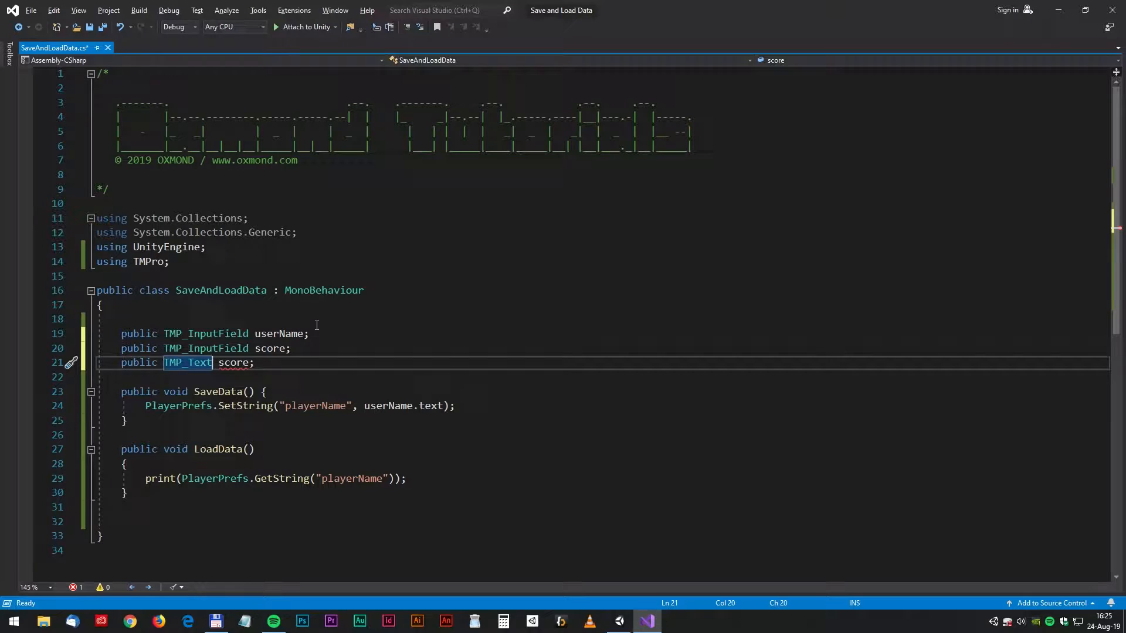
pyautogui.write('output')
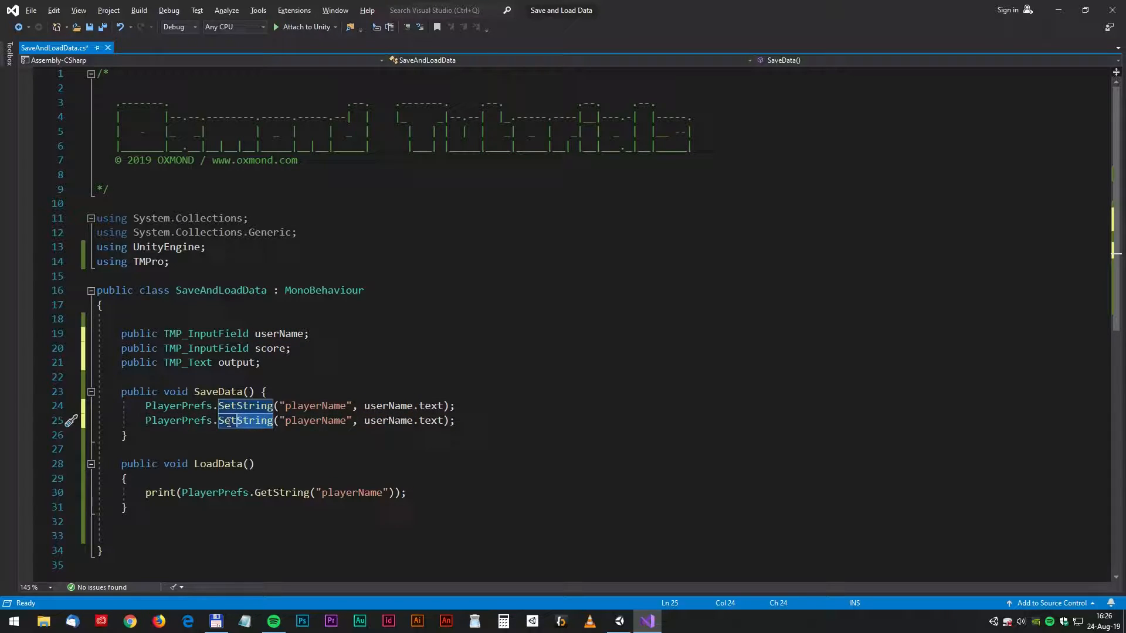
# Store int.Parse(score.text) via PlayerPrefs.SetInt in SaveData, and begin an output.text line
pyautogui.write('SetInt')
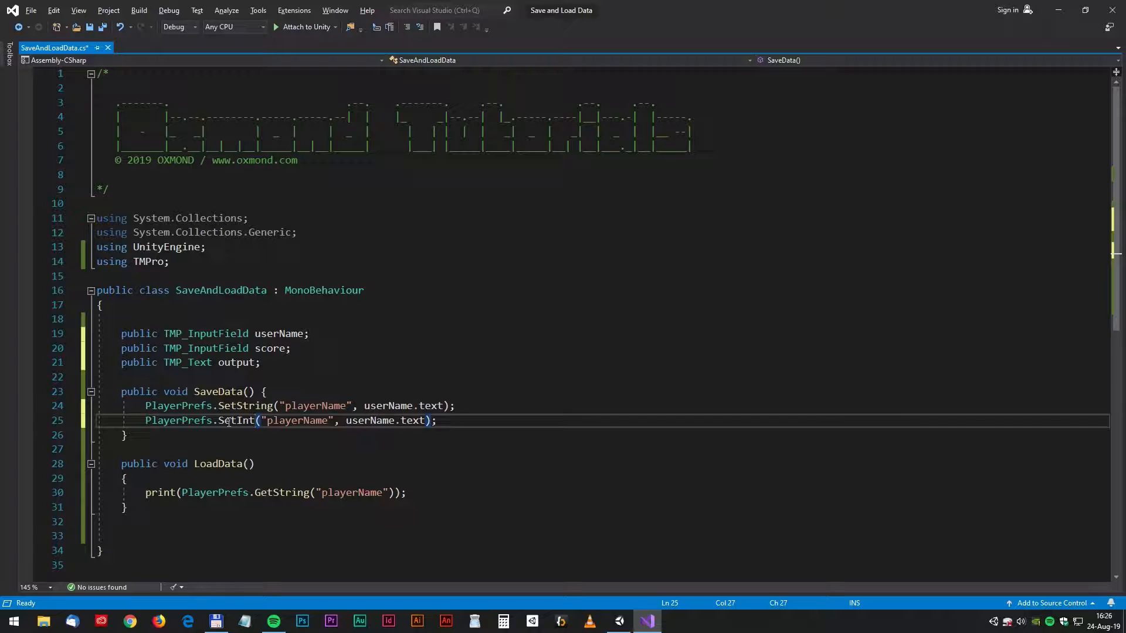
pyautogui.doubleClick(236, 421)
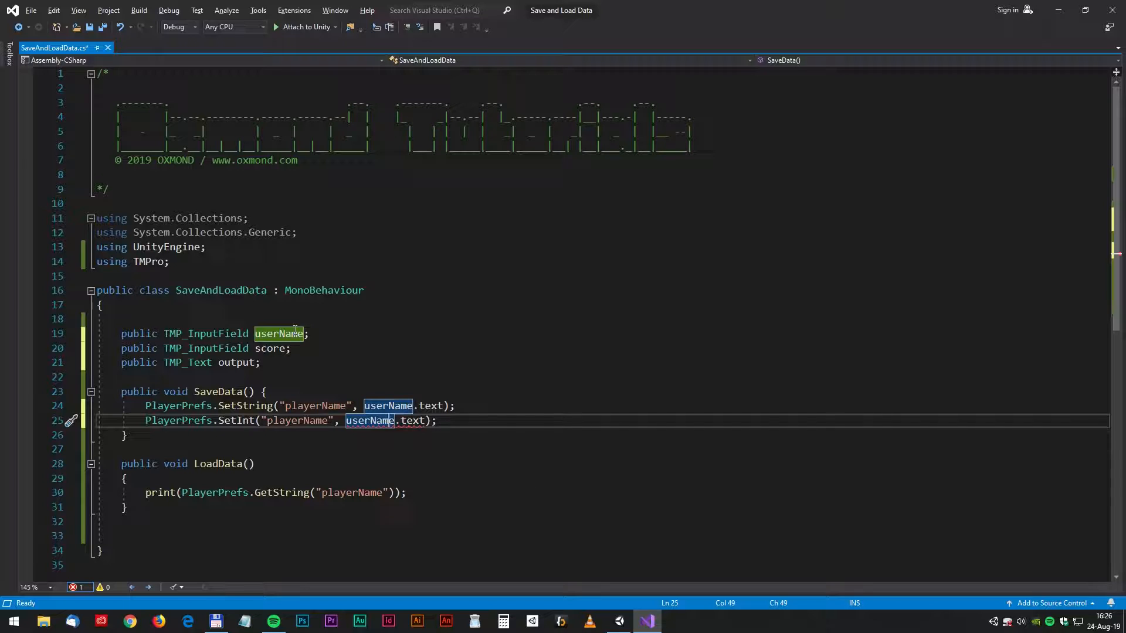
pyautogui.write('score')
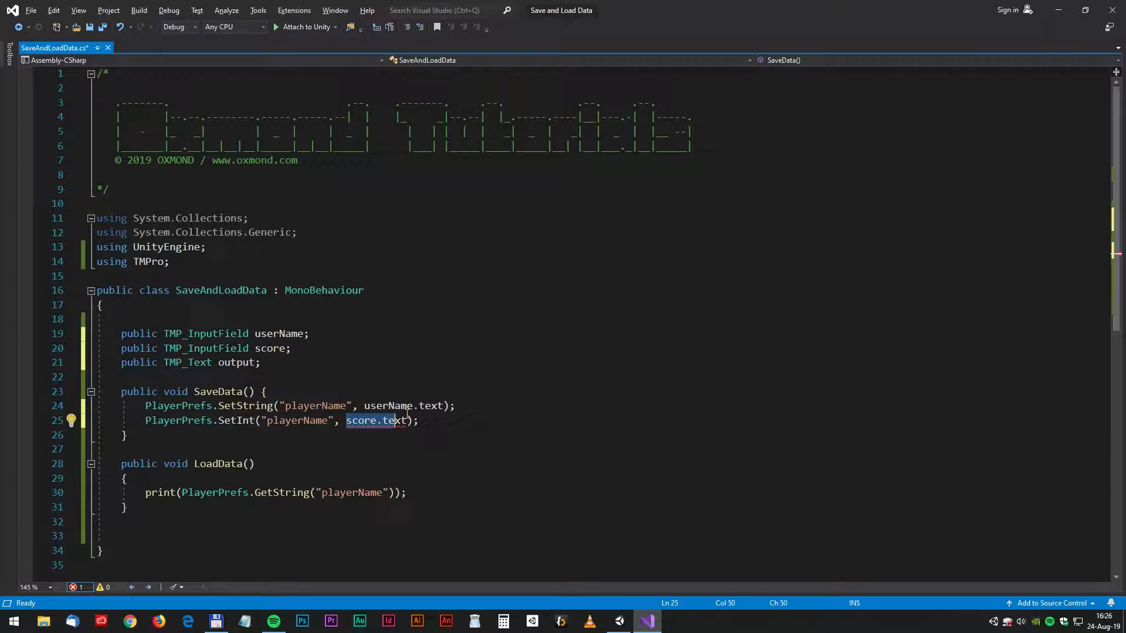
pyautogui.doubleClick(432, 406)
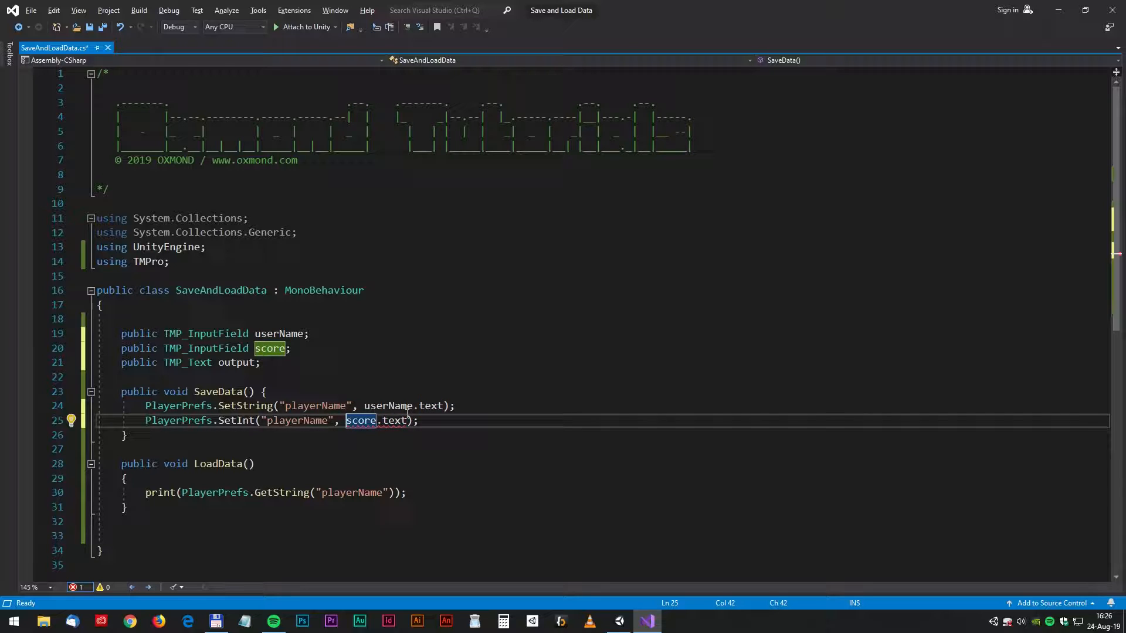
pyautogui.write('int.parse')
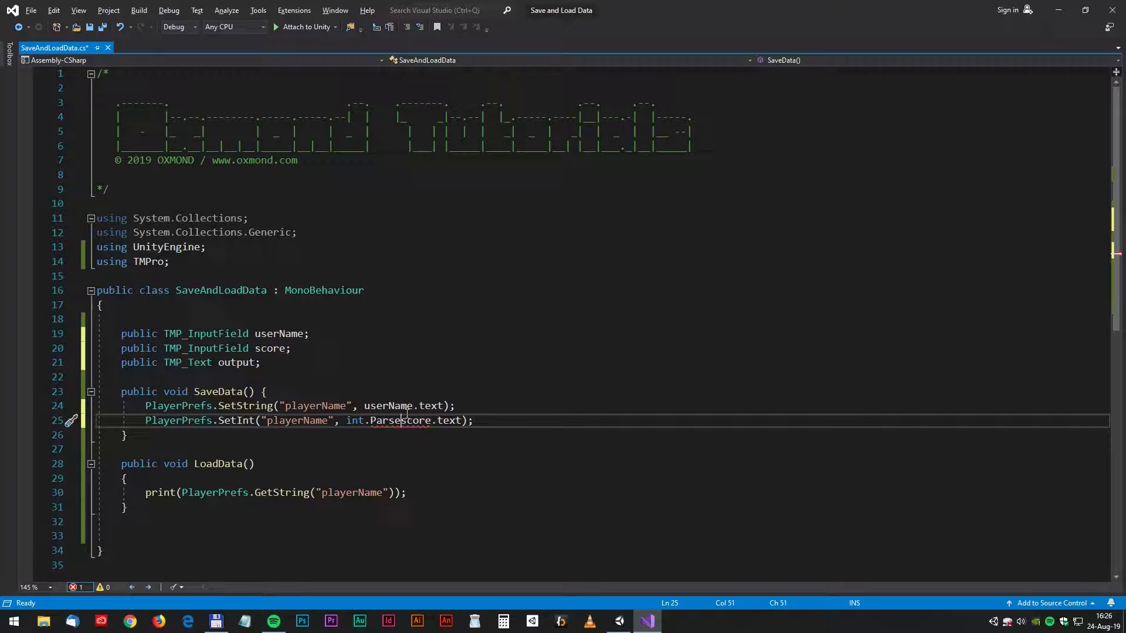
pyautogui.write('(')
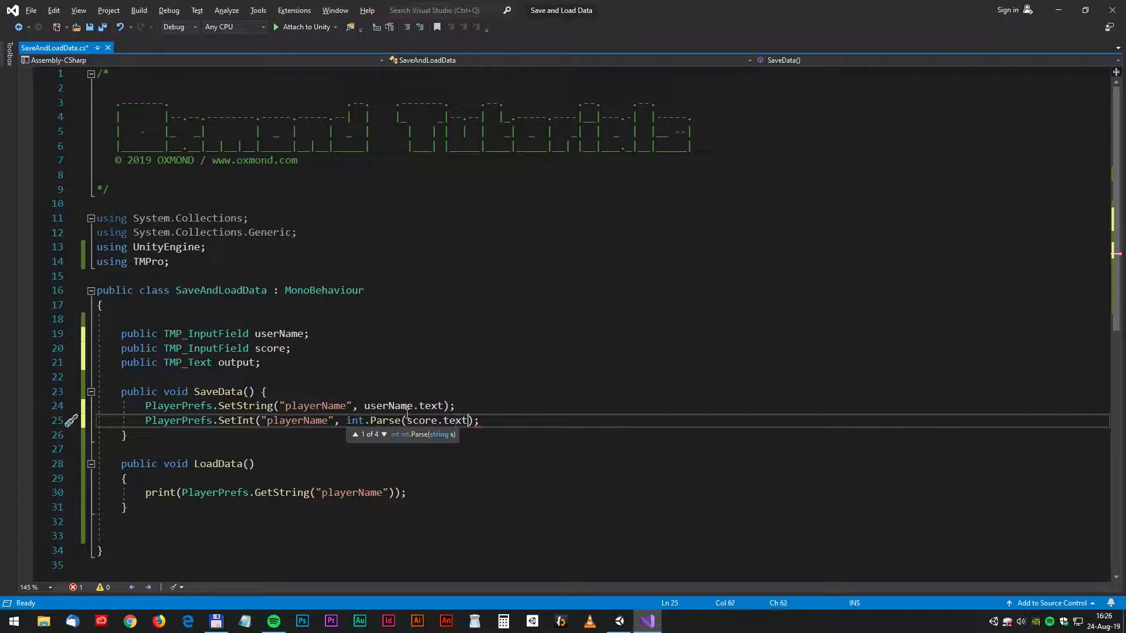
pyautogui.write(')')
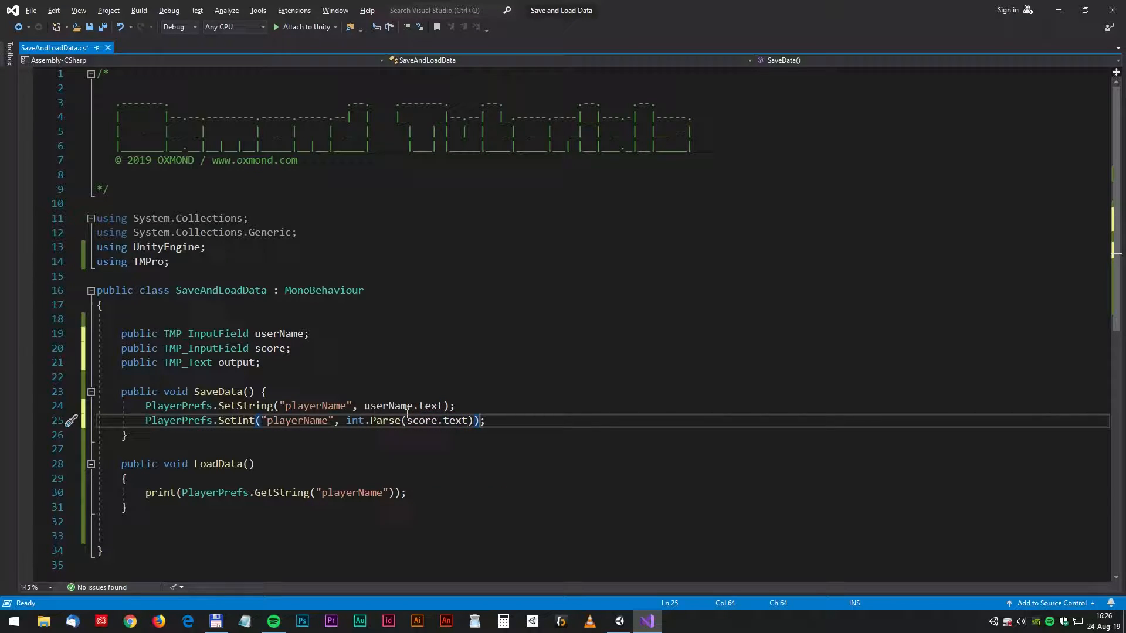
pyautogui.write('output.text')
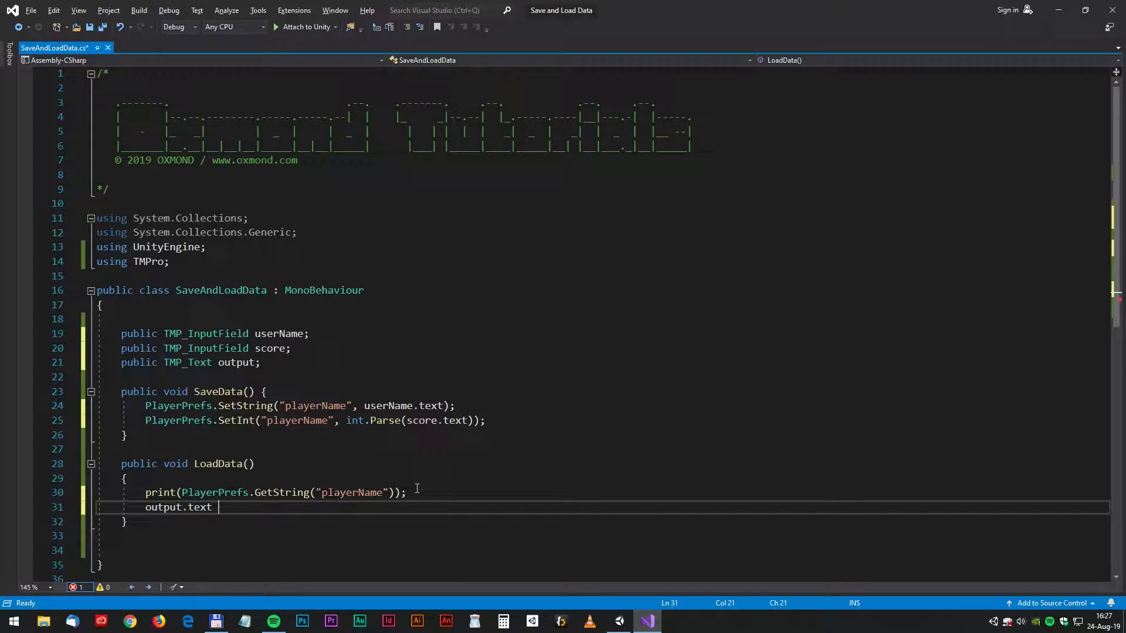
# In LoadData, write output.text = "Name:" + PlayerPrefs.GetString("playerName") with a Score label
pyautogui.write('=')
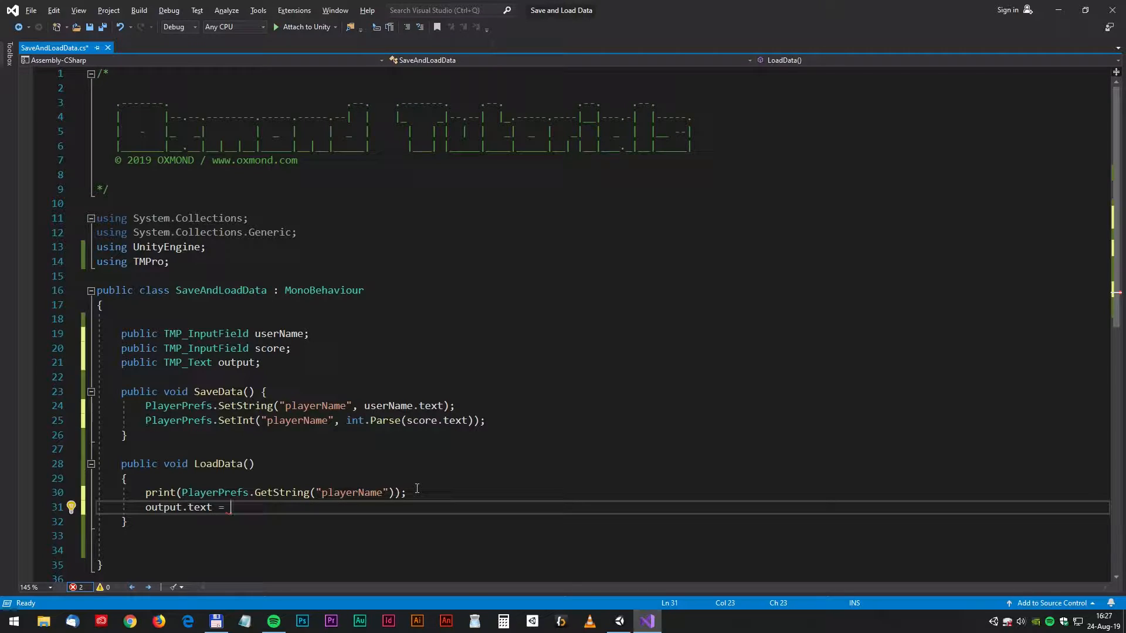
pyautogui.write('""')
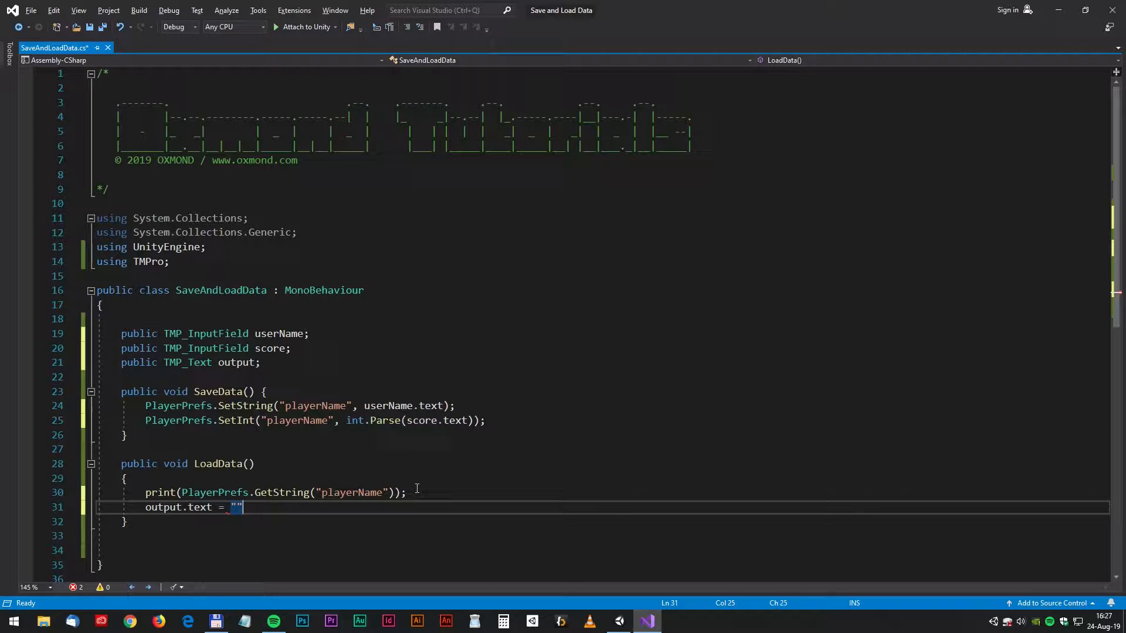
pyautogui.write('Name:')
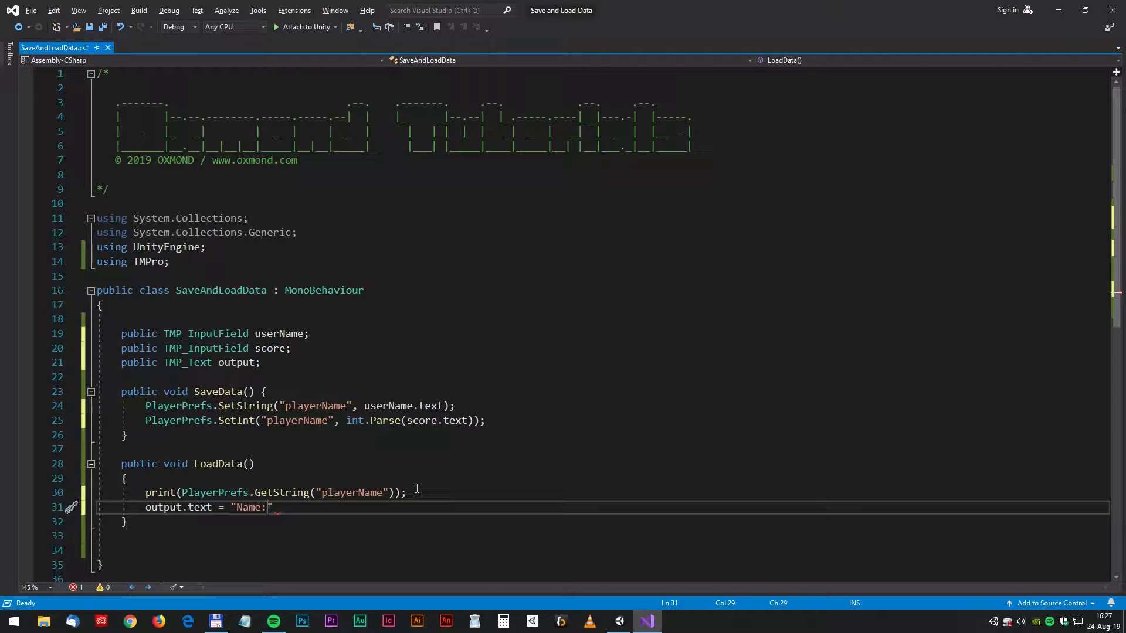
pyautogui.write('" +')
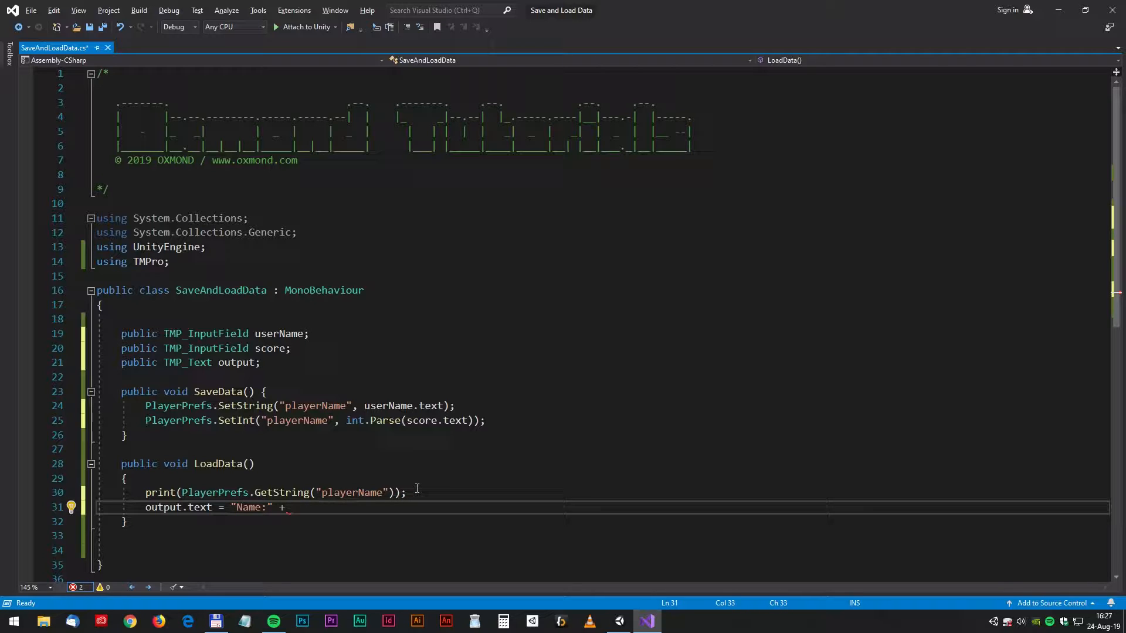
pyautogui.write('playerPrefs.GetString')
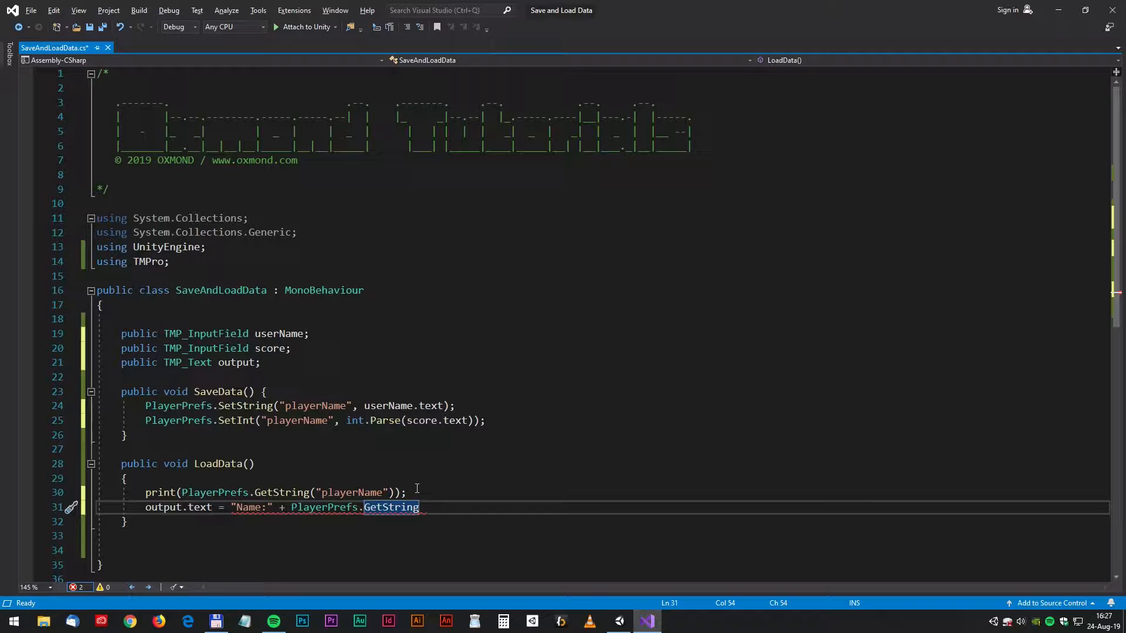
pyautogui.write('();')
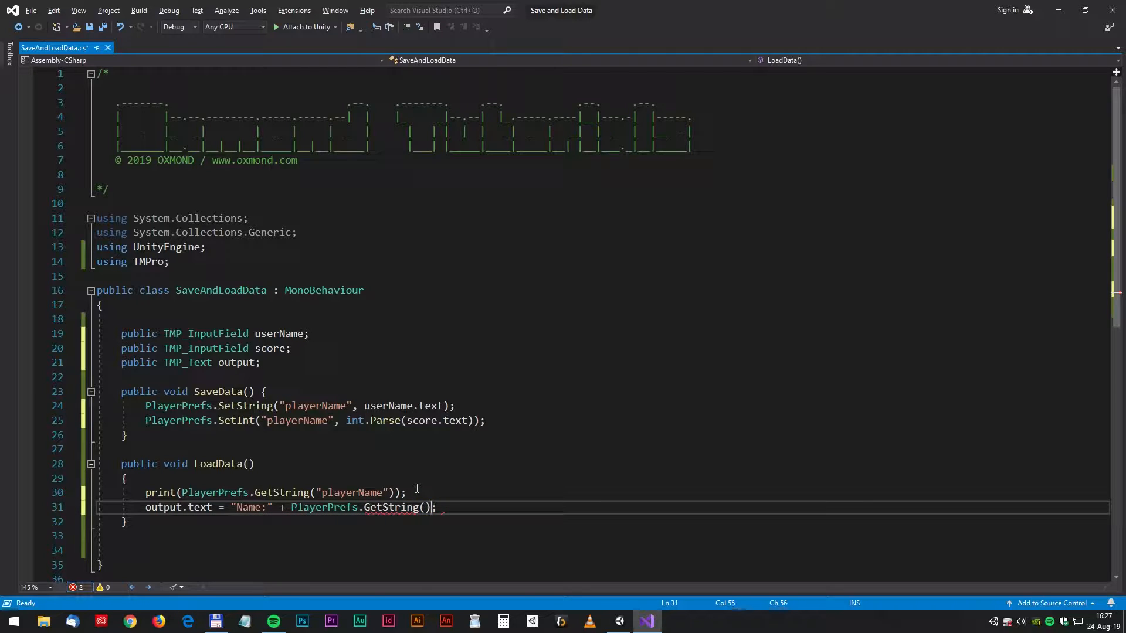
pyautogui.write('player')
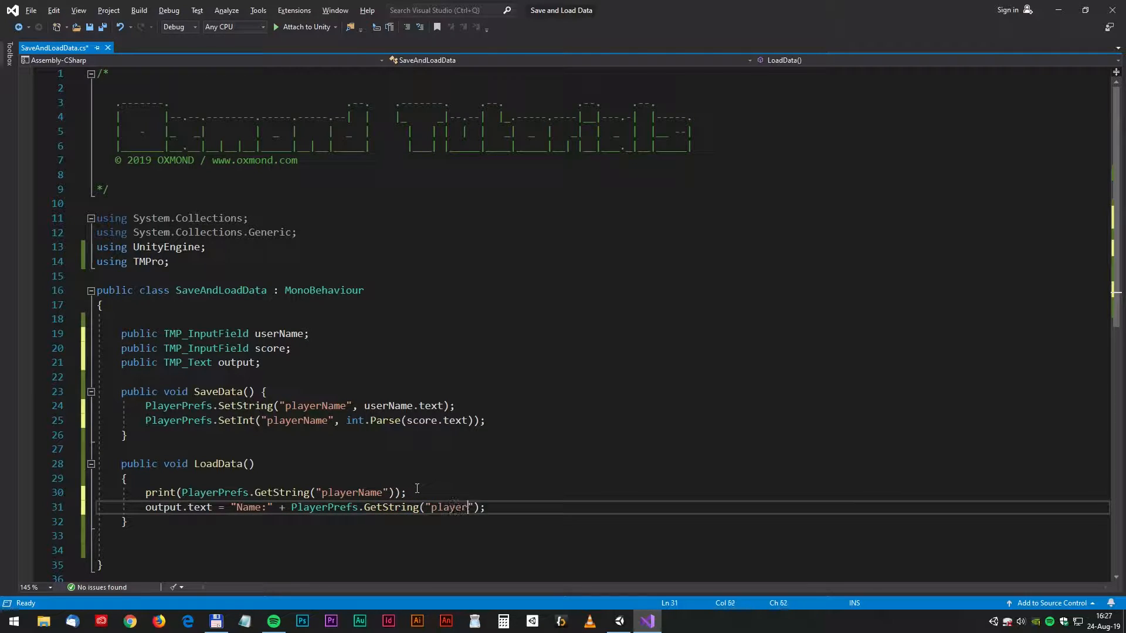
pyautogui.write('Name')
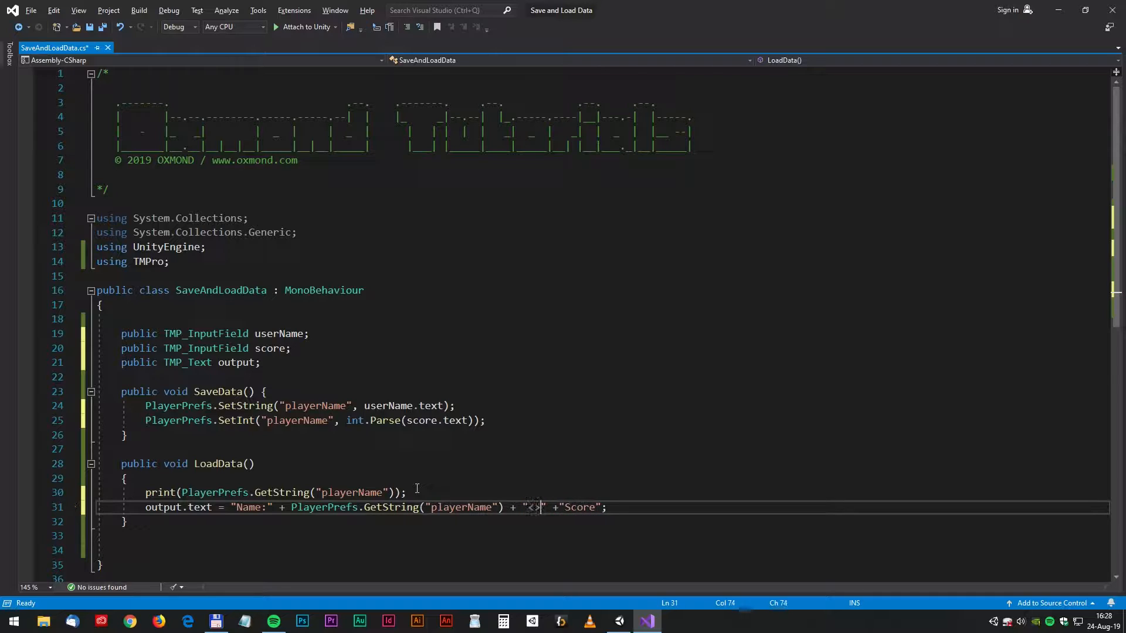
# Append "<br>" and PlayerPrefs.GetInt("Score").ToString() to the output line, and save the score under the "Score" key
pyautogui.write('br')
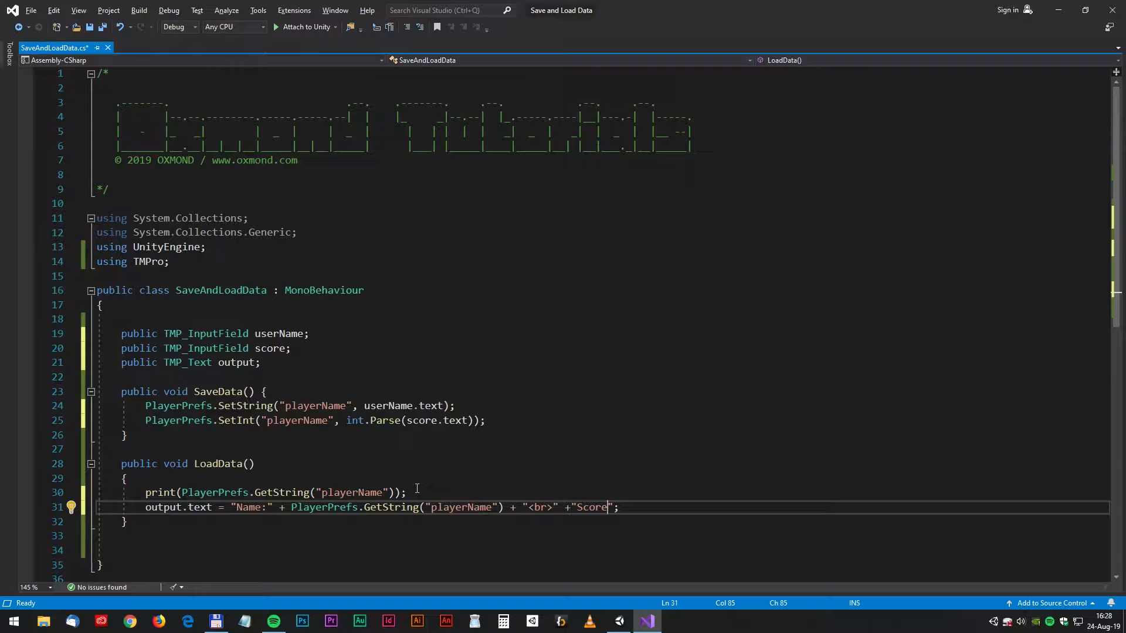
pyautogui.write(':')
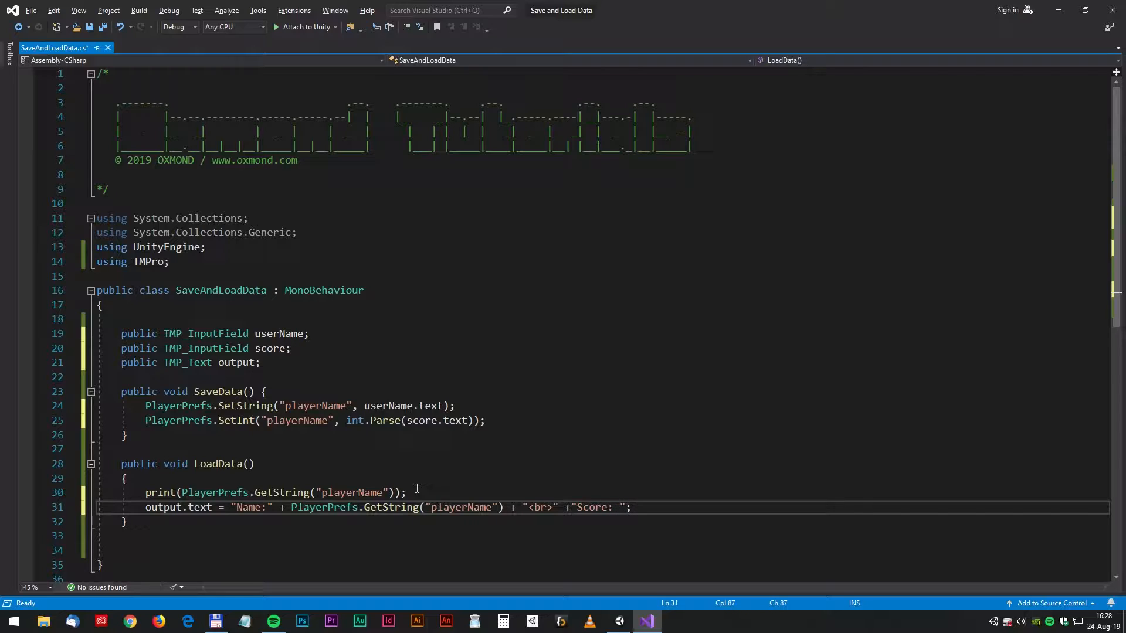
pyautogui.write('+')
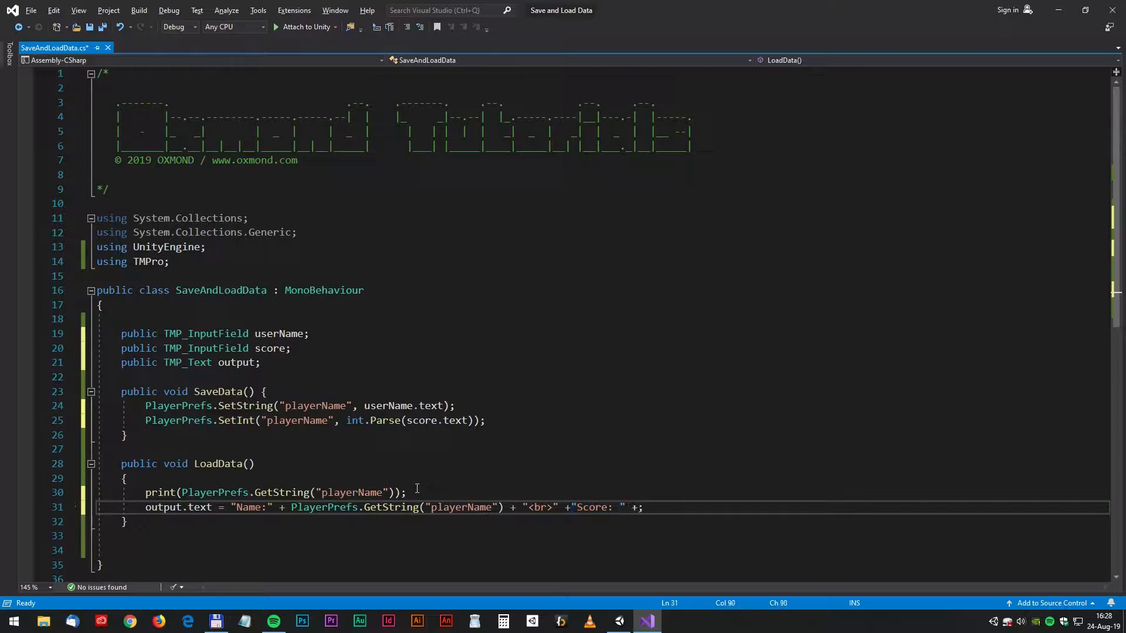
pyautogui.write('+')
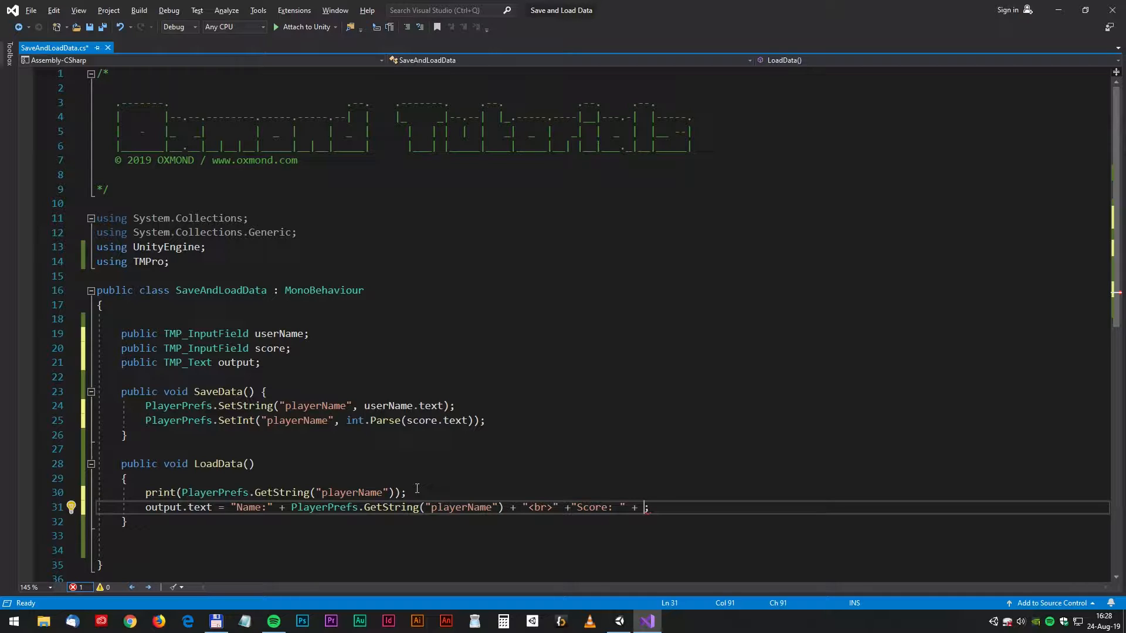
pyautogui.write('playerPrefs.GetInt')
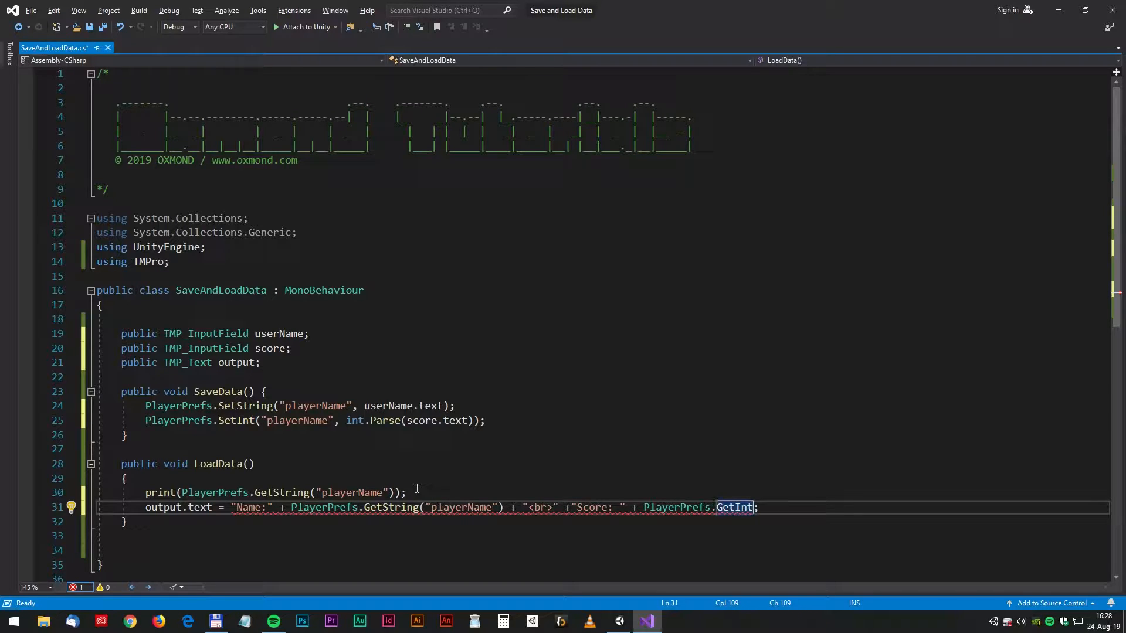
pyautogui.write('(')
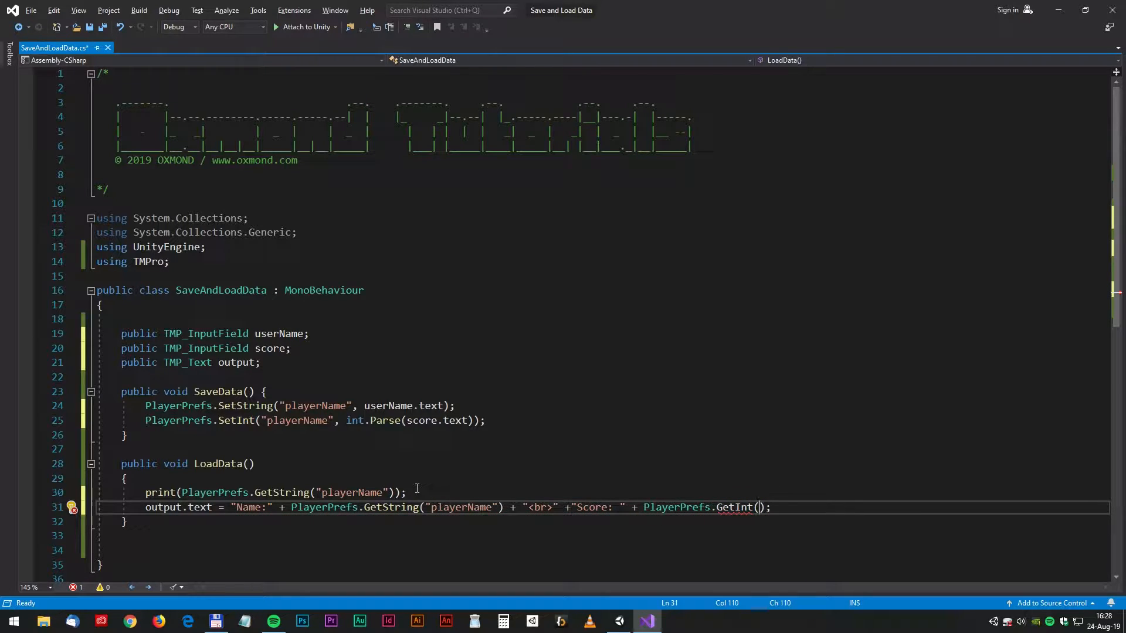
pyautogui.write('""')
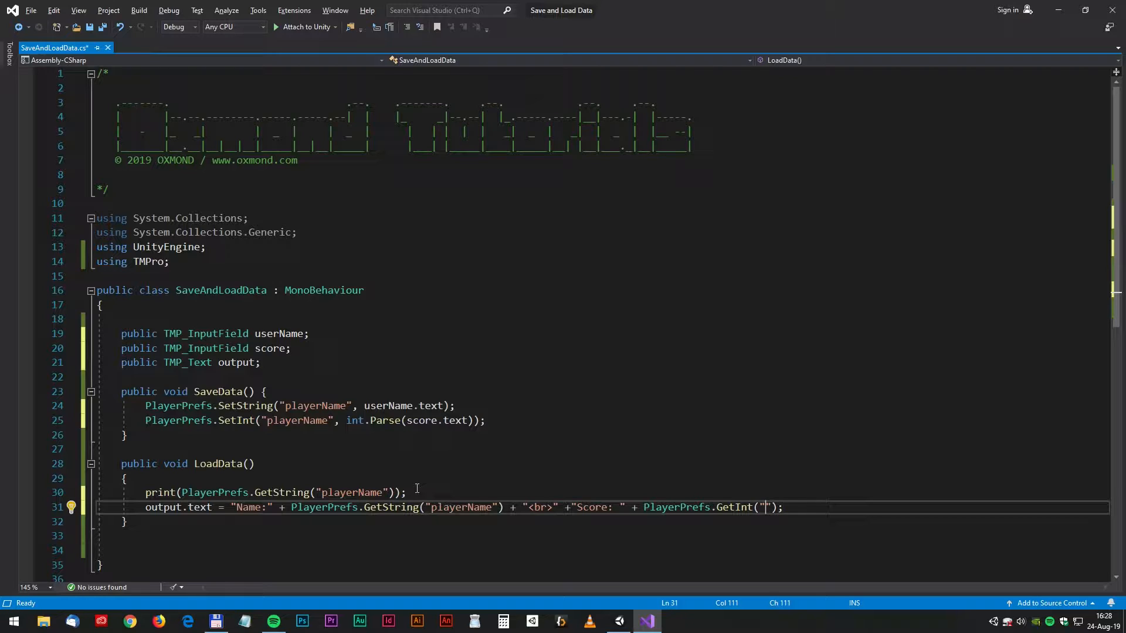
pyautogui.write('Score')
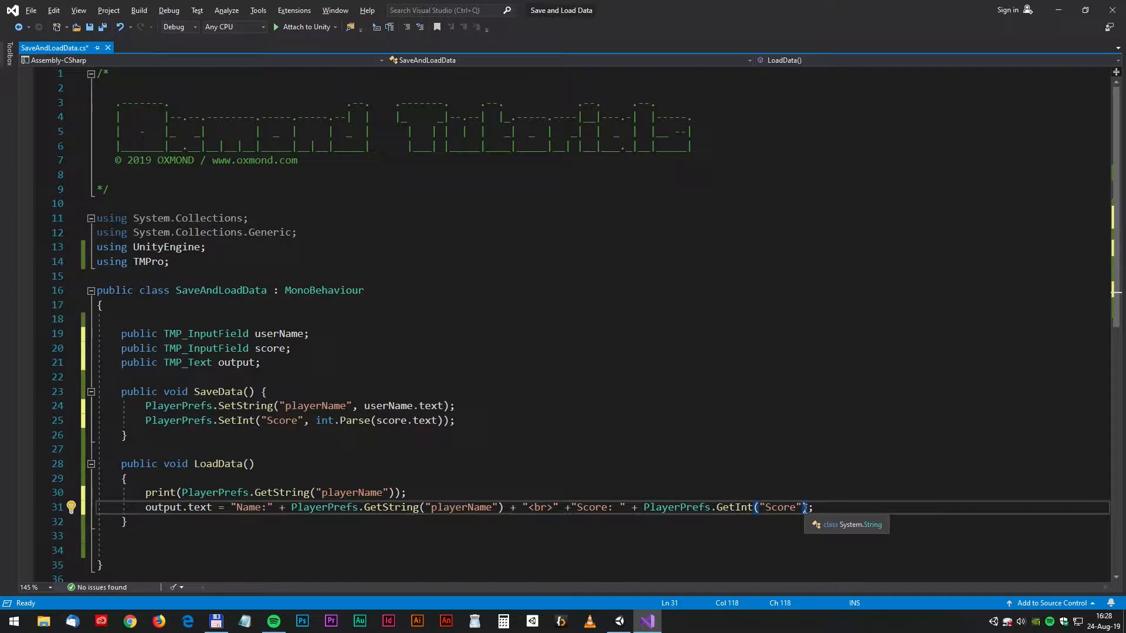
pyautogui.write('.ToString()')
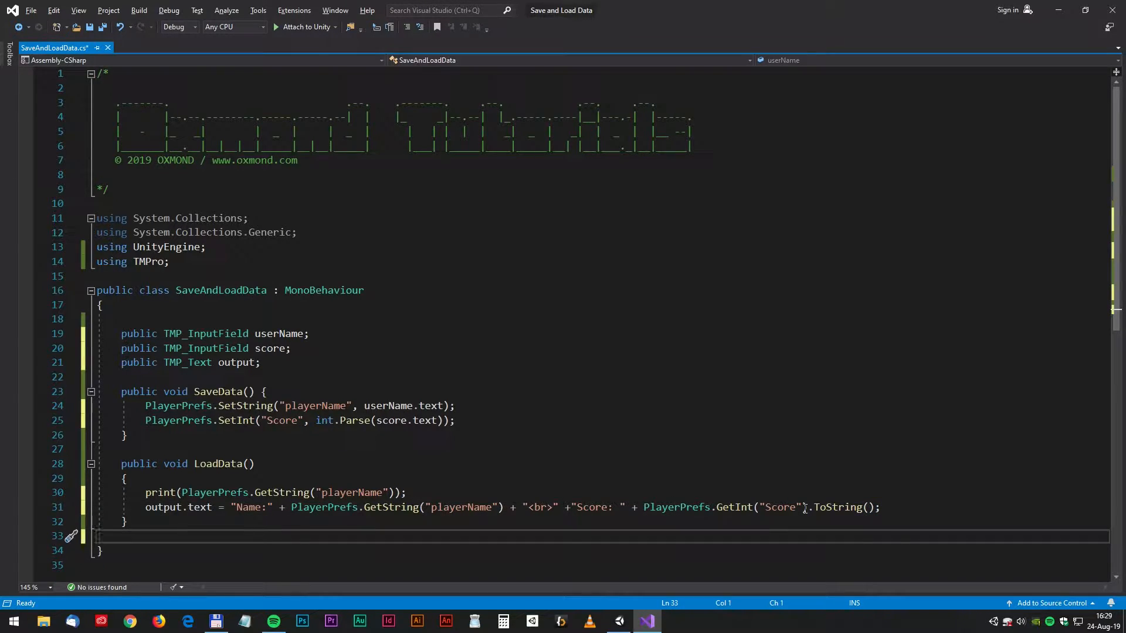
# With the Main object selected, enter name Oxmond and score 2000 and hit Save
pyautogui.click(618, 621)
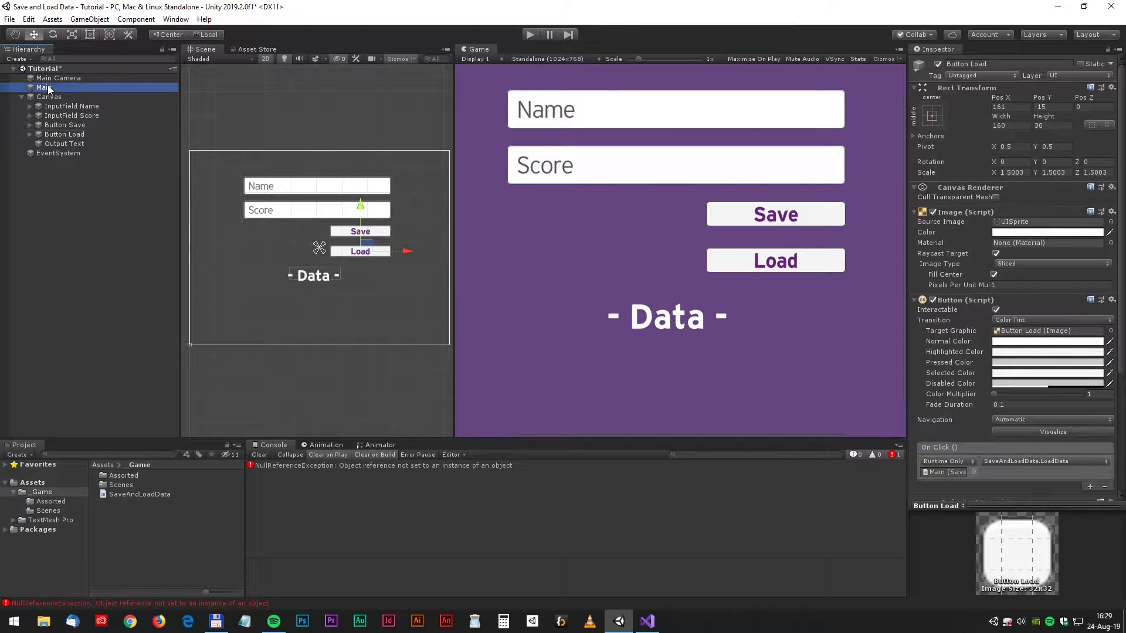
pyautogui.click(43, 87)
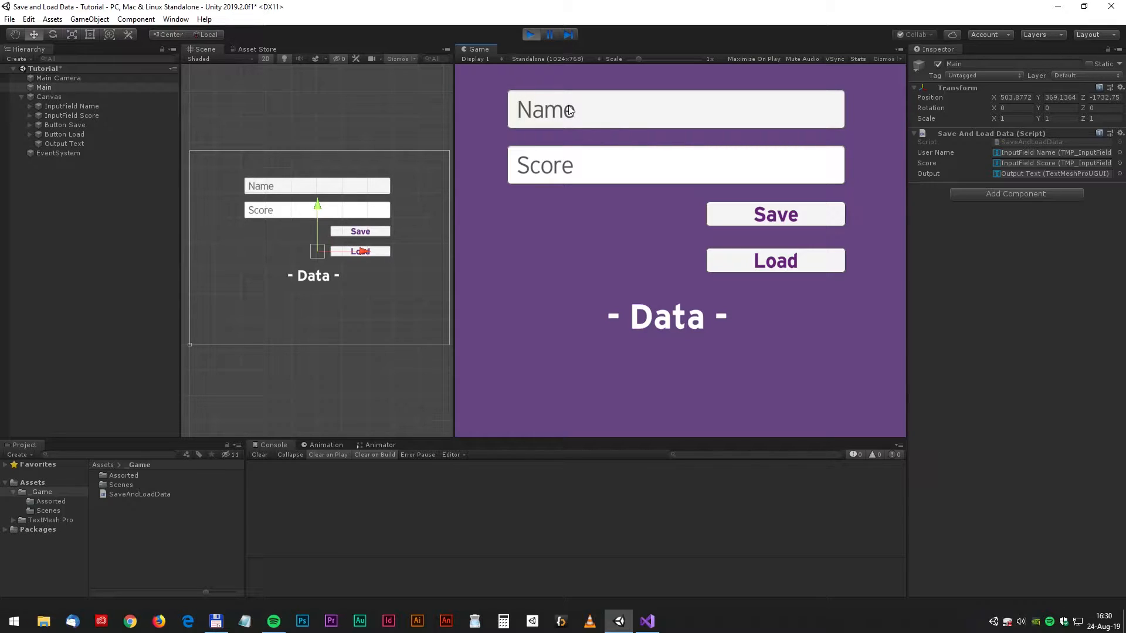
pyautogui.write('Oxmond')
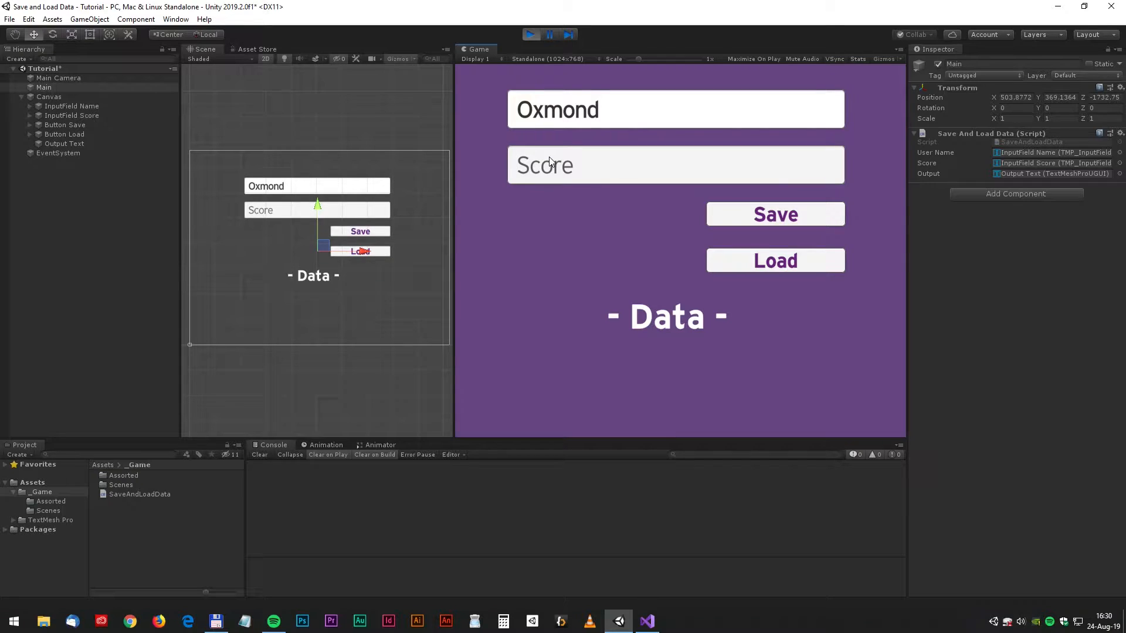
pyautogui.write('2000')
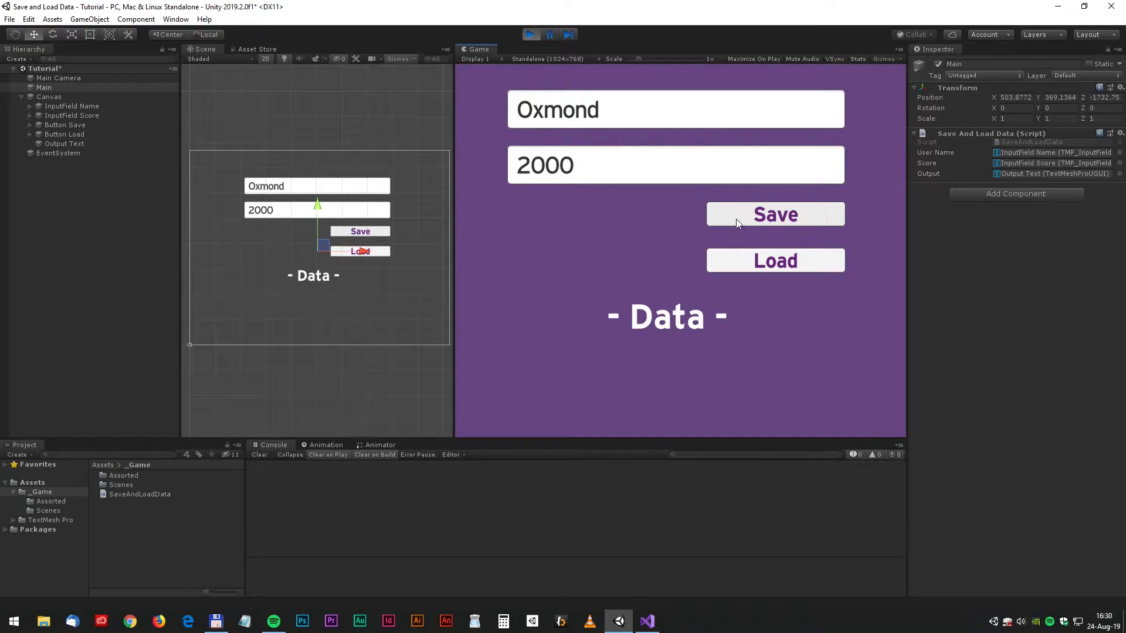
pyautogui.click(775, 214)
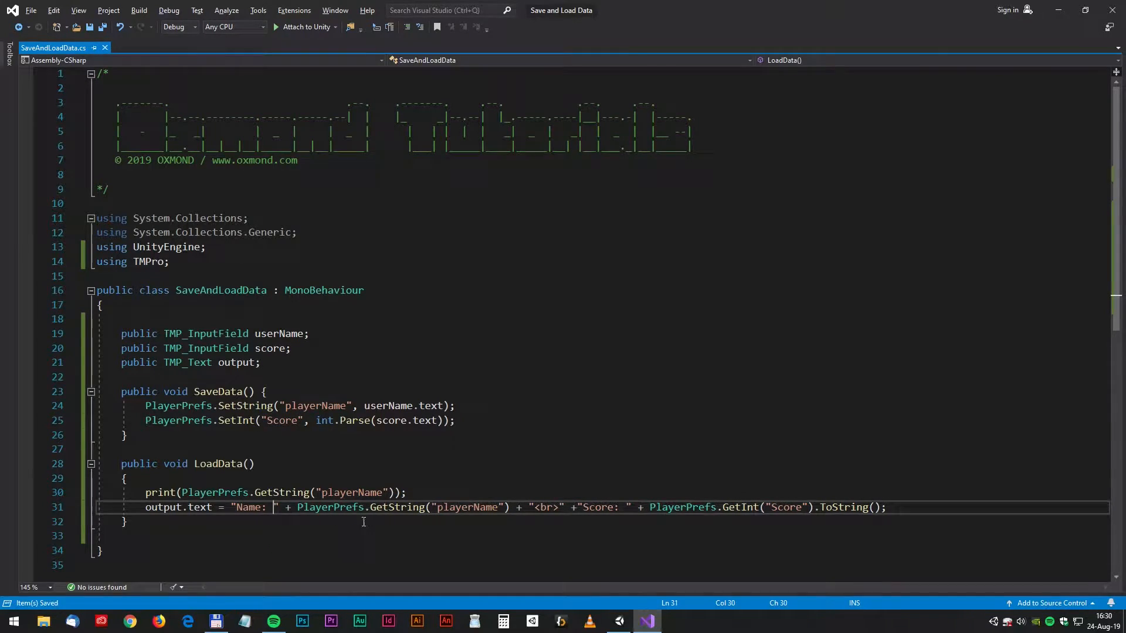
# Start a new play session and hit Load to show "Name: Oxmond" and "Score: 2000"
pyautogui.click(617, 621)
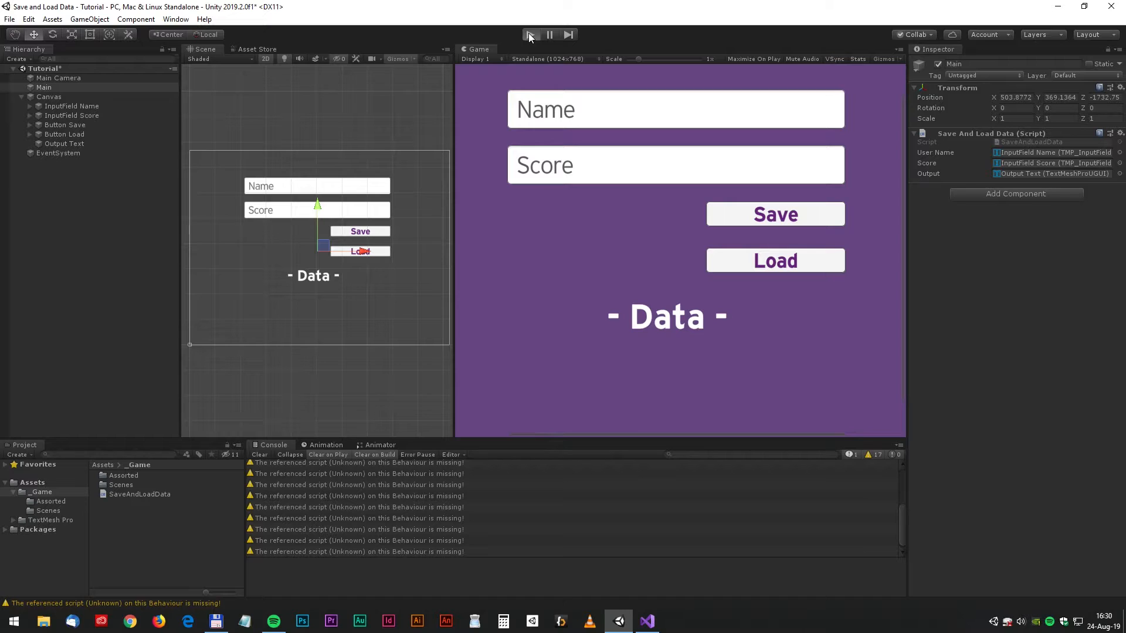
pyautogui.click(530, 34)
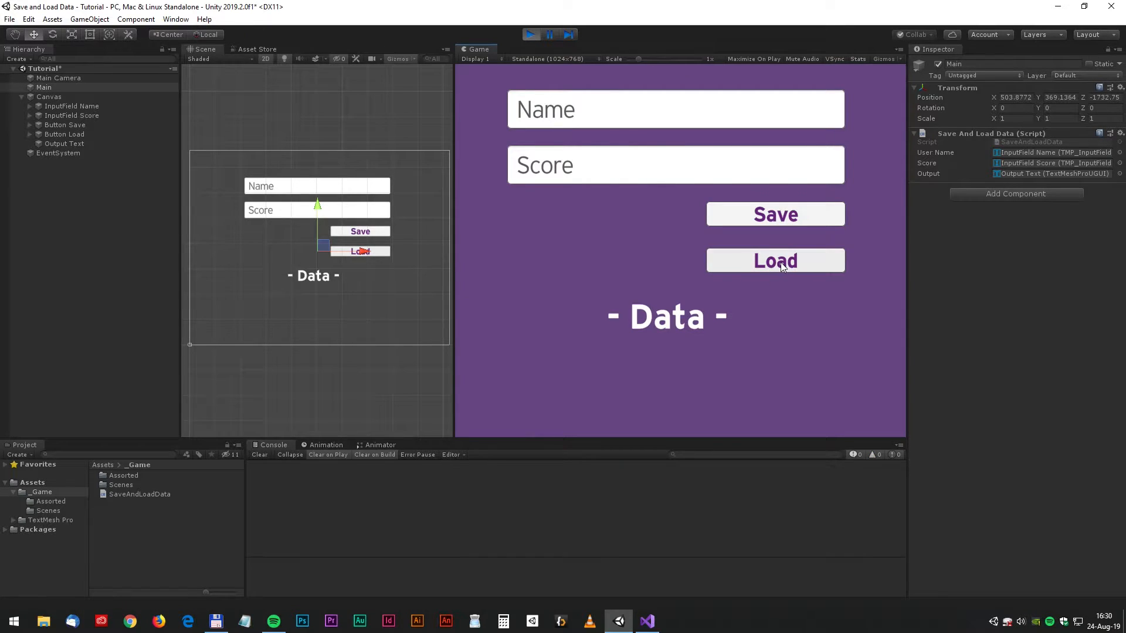
pyautogui.click(775, 260)
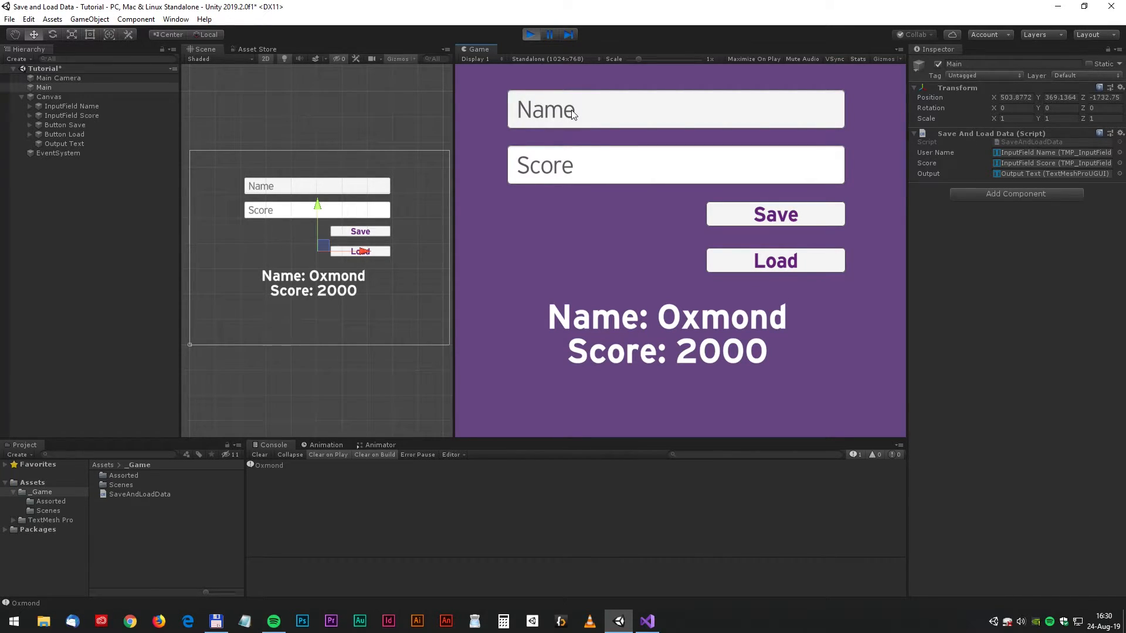
pyautogui.click(571, 112)
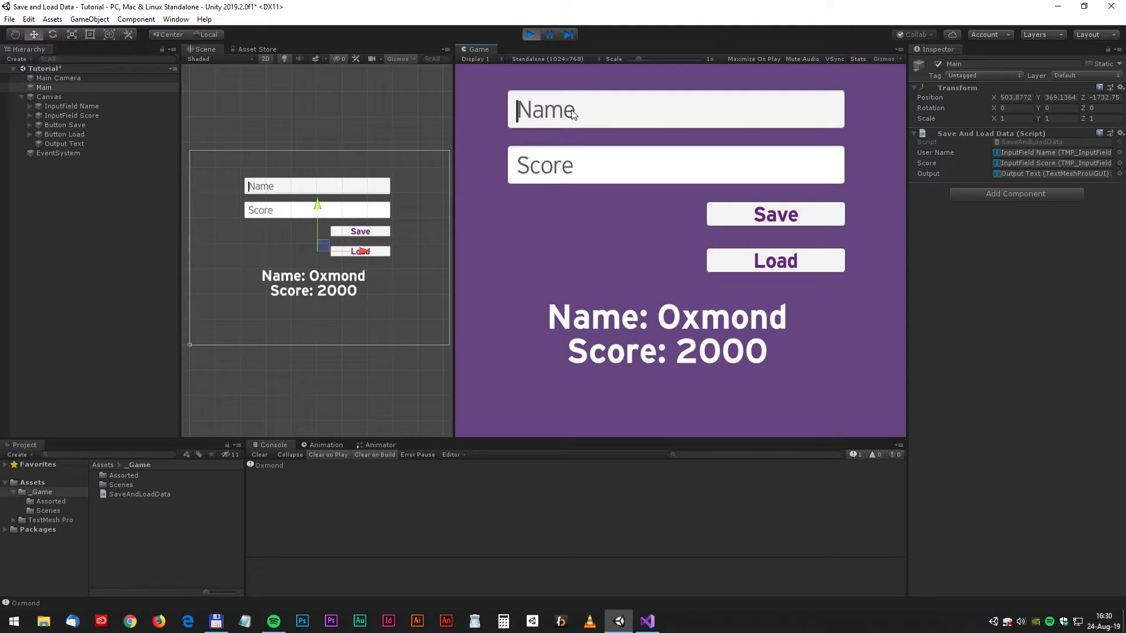